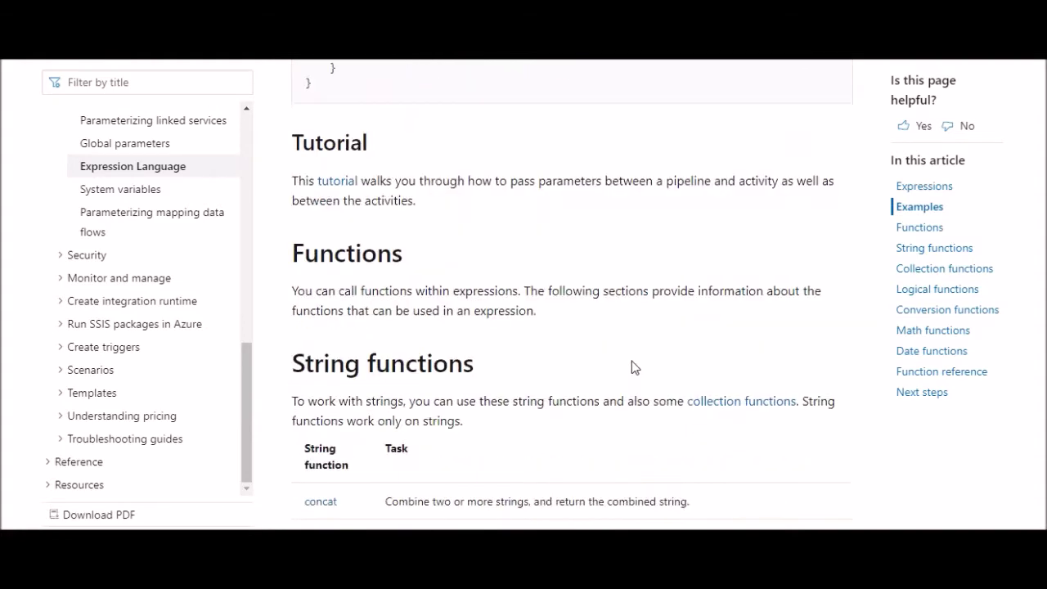
Scroll the Expression Language article past string, collection, logical and conversion functions to Date functions
{"action": "scroll", "scroll_direction": "down", "scroll_amount": 3}
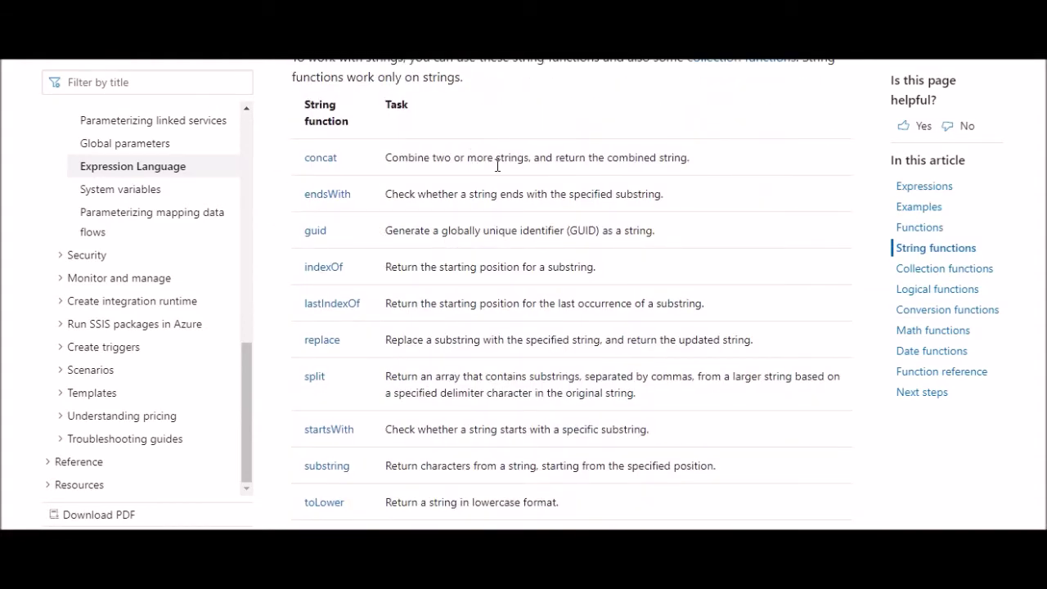
{"action": "mouse_move", "coordinate": [546, 370]}
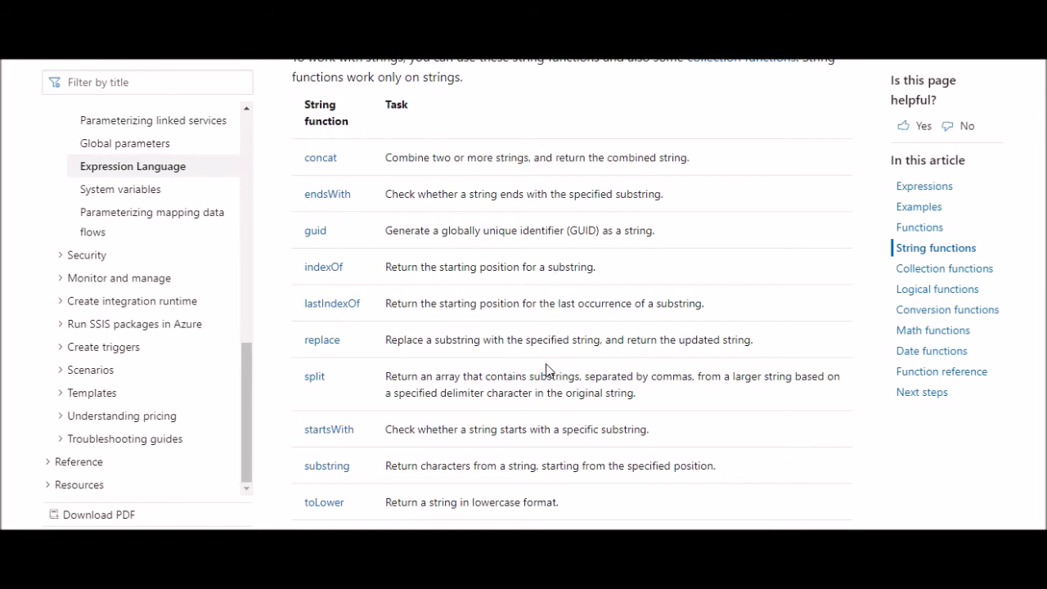
{"action": "scroll", "scroll_direction": "down", "scroll_amount": 3}
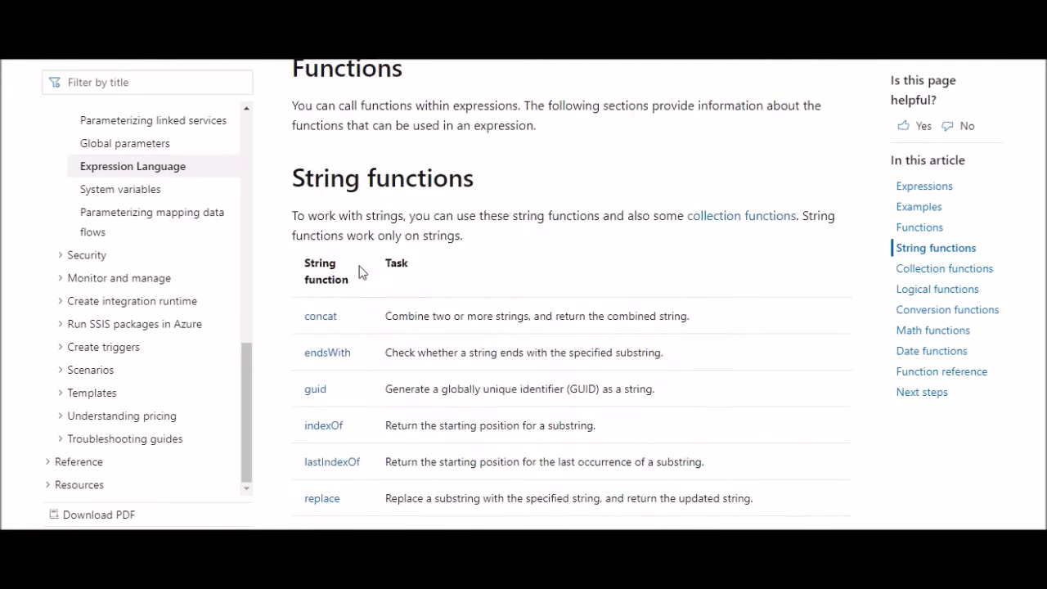
{"action": "scroll", "scroll_direction": "down", "scroll_amount": 3}
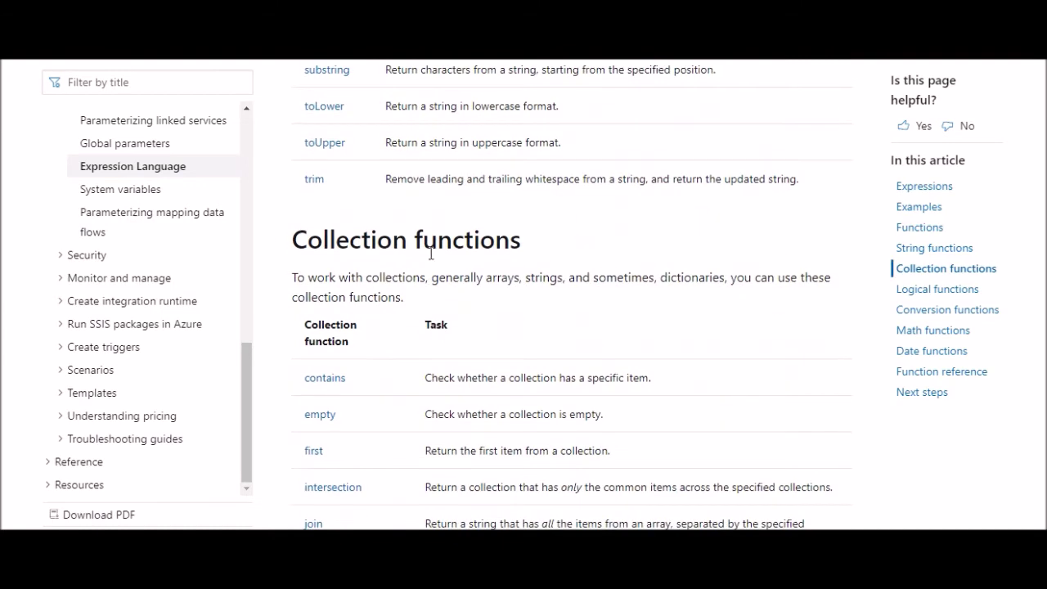
{"action": "scroll", "scroll_direction": "down", "scroll_amount": 3}
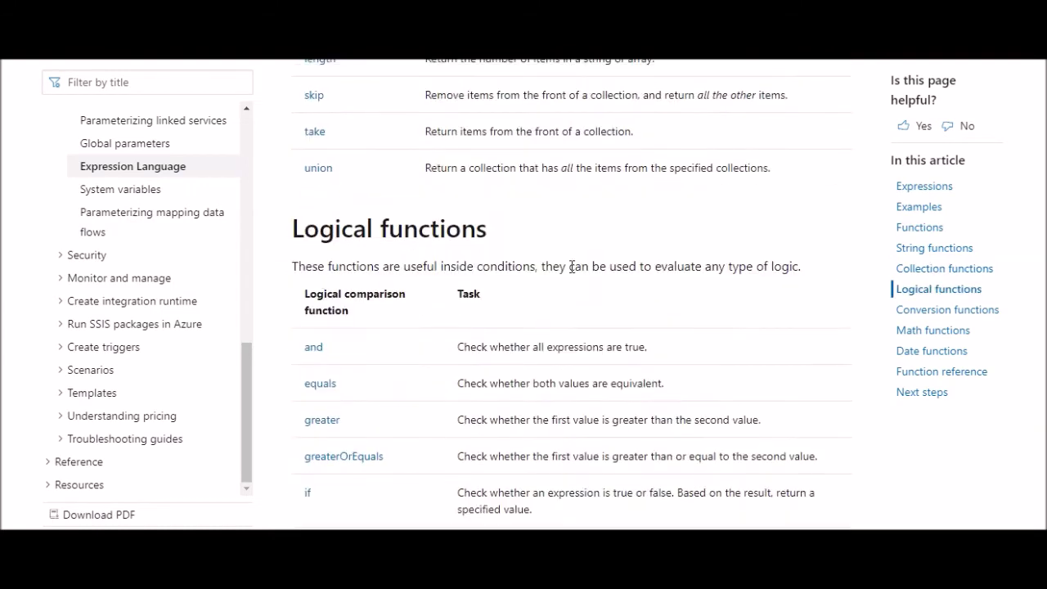
{"action": "scroll", "scroll_direction": "down", "scroll_amount": 3}
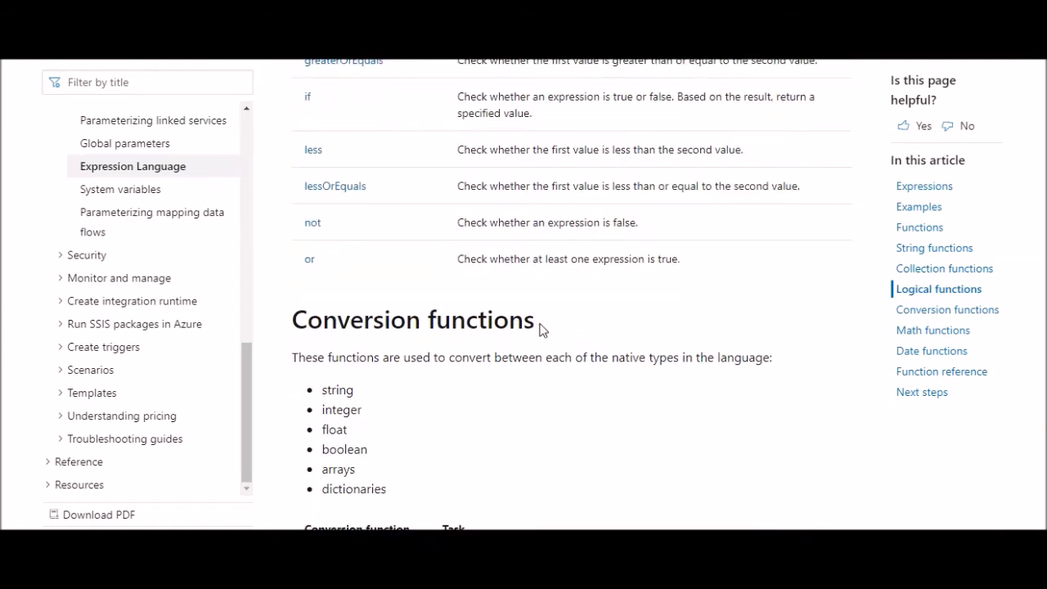
{"action": "scroll", "scroll_direction": "down", "scroll_amount": 3}
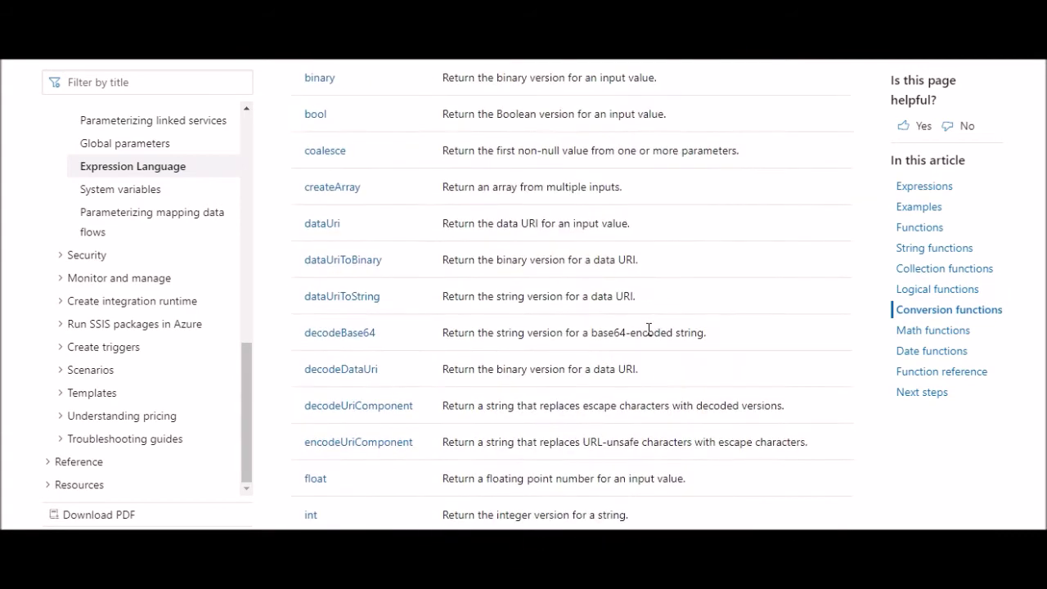
{"action": "scroll", "scroll_direction": "down", "scroll_amount": 3}
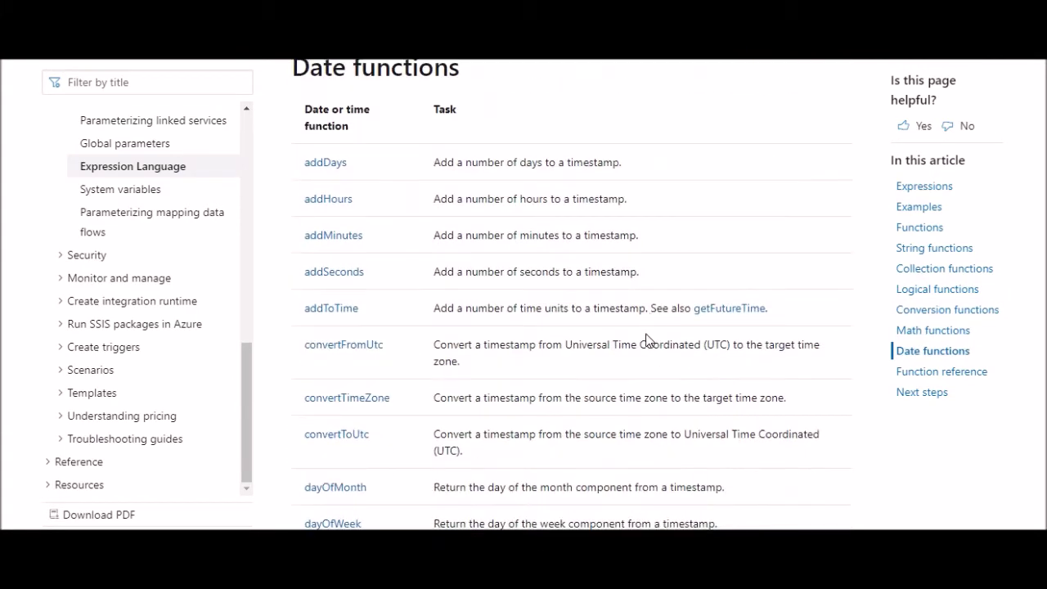
{"action": "mouse_move", "coordinate": [652, 337]}
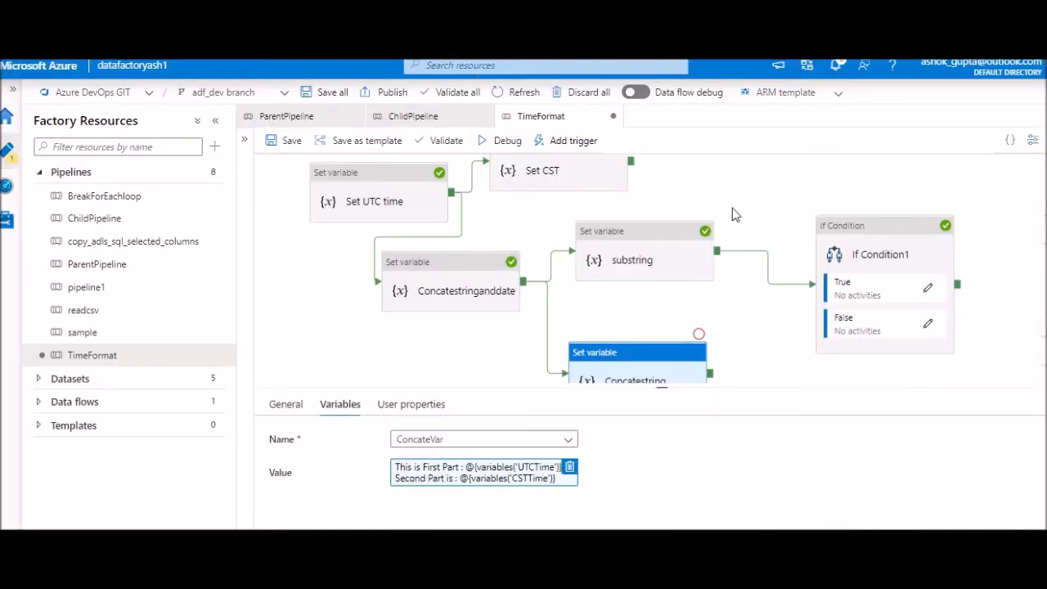
Show the TimeFormat pipeline's debug run output from the empty canvas
{"action": "left_click", "coordinate": [507, 140]}
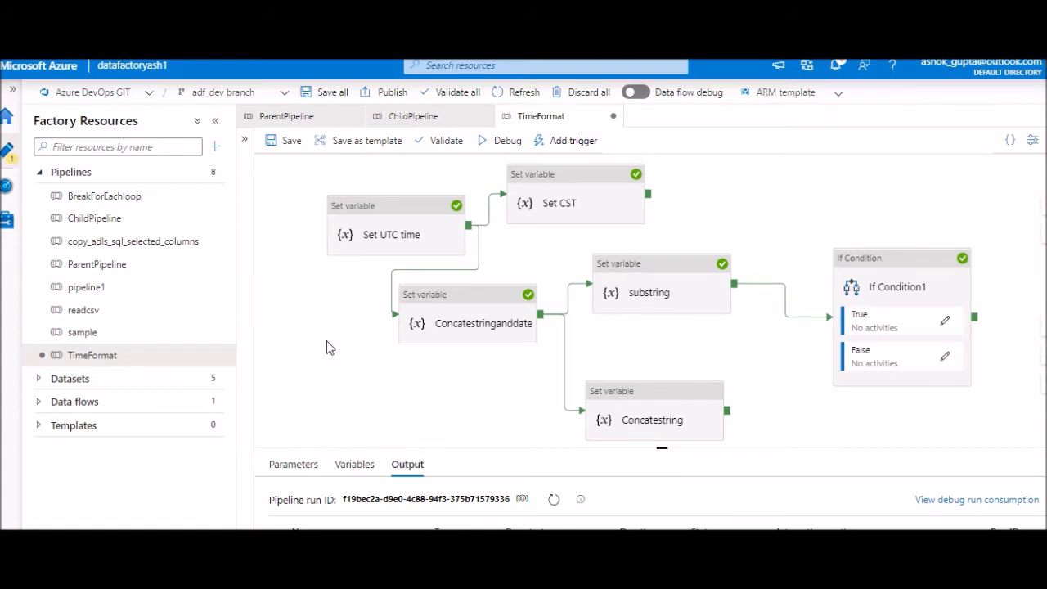
{"action": "mouse_move", "coordinate": [325, 351]}
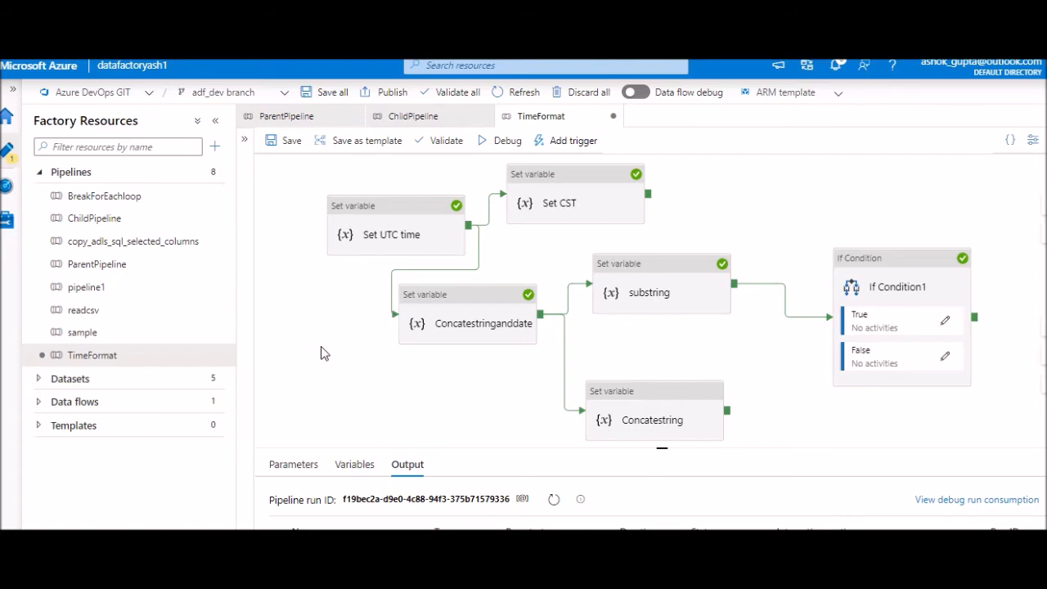
{"action": "mouse_move", "coordinate": [434, 382]}
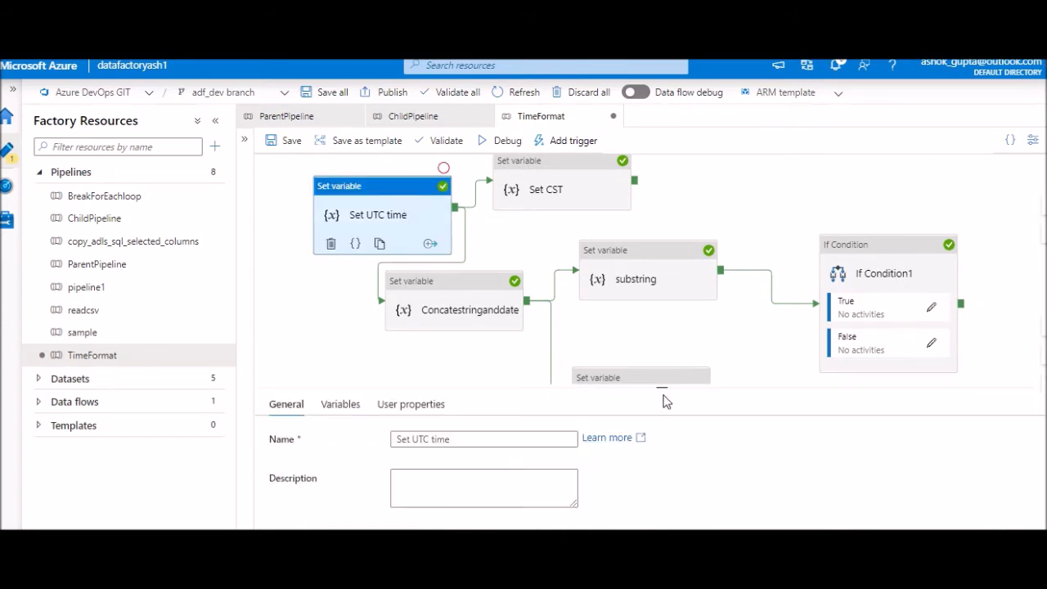
{"action": "left_click", "coordinate": [339, 320]}
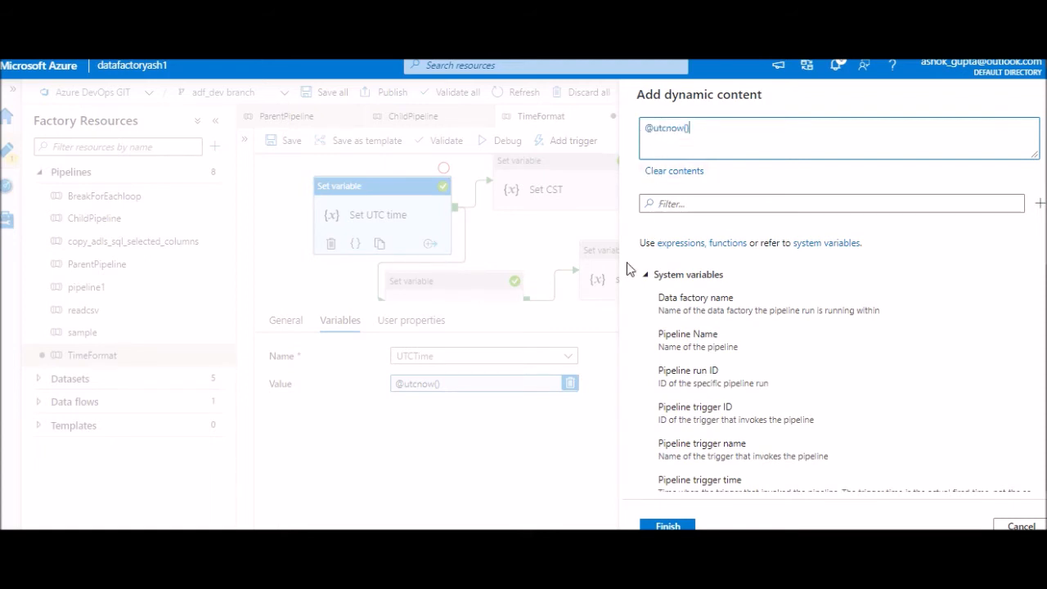
{"action": "left_click", "coordinate": [688, 274]}
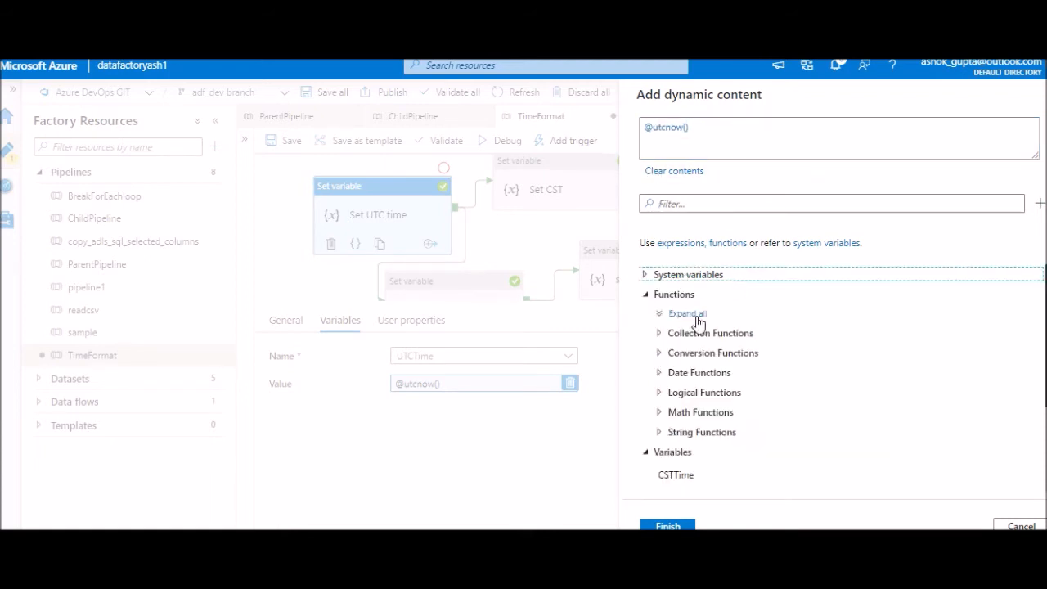
{"action": "mouse_move", "coordinate": [677, 376]}
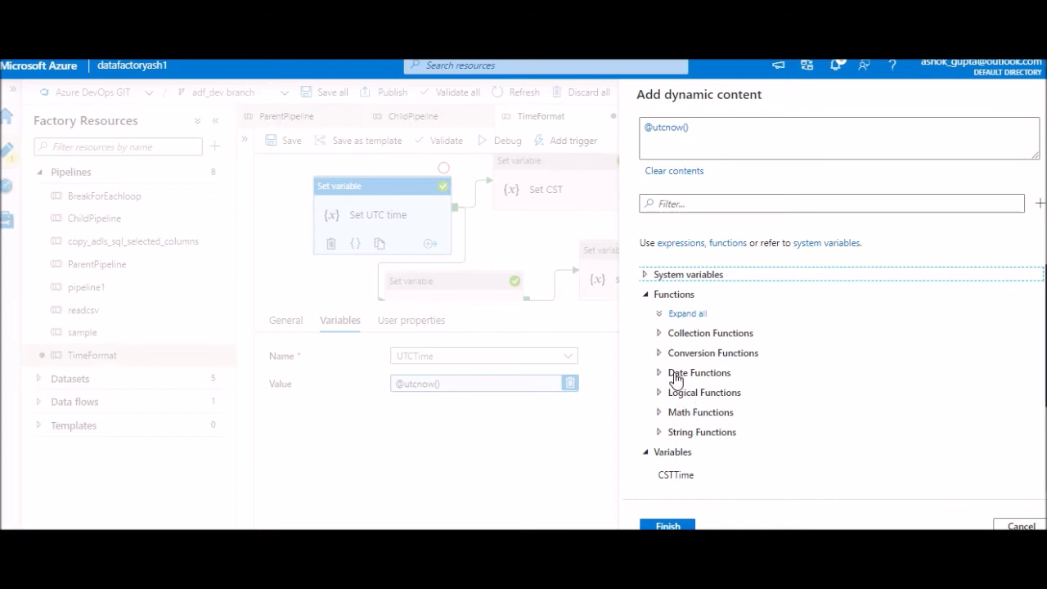
{"action": "mouse_move", "coordinate": [670, 376]}
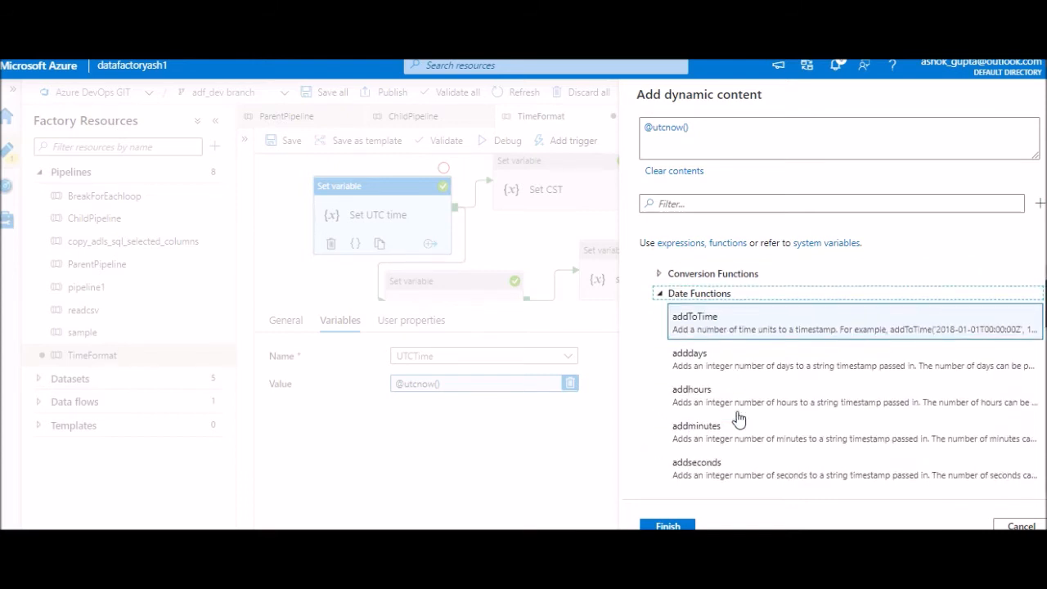
{"action": "scroll", "scroll_direction": "down", "scroll_amount": 3}
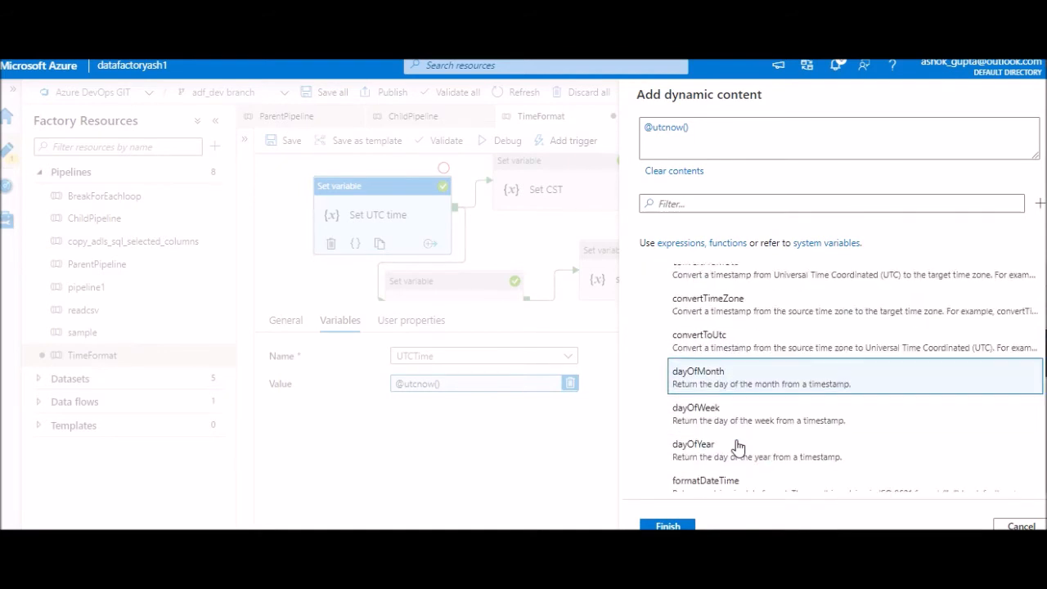
{"action": "scroll", "scroll_direction": "down", "scroll_amount": 3}
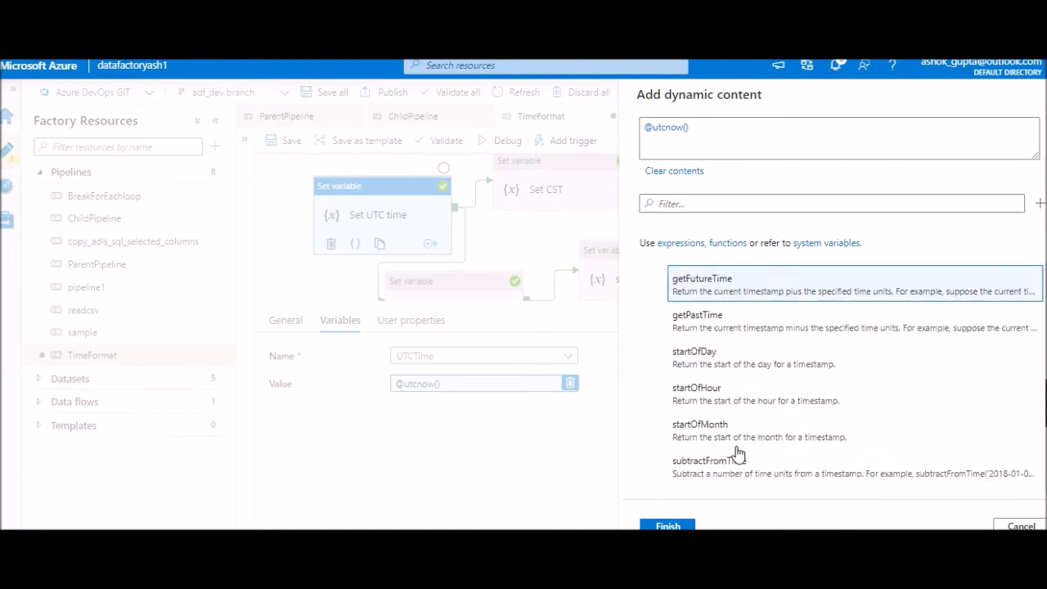
{"action": "scroll", "scroll_direction": "down", "scroll_amount": 3}
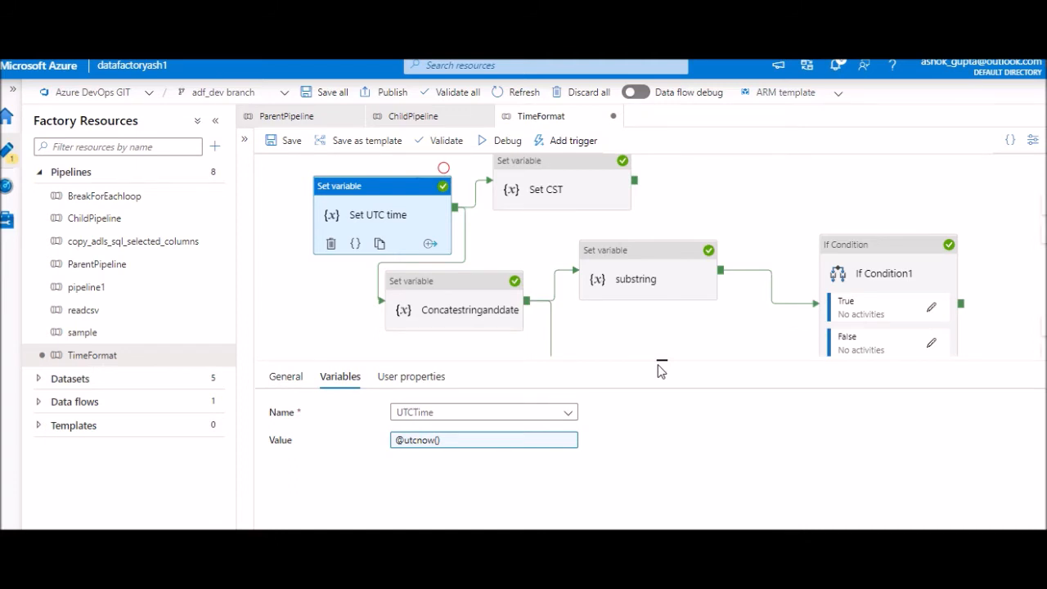
{"action": "mouse_move", "coordinate": [905, 229]}
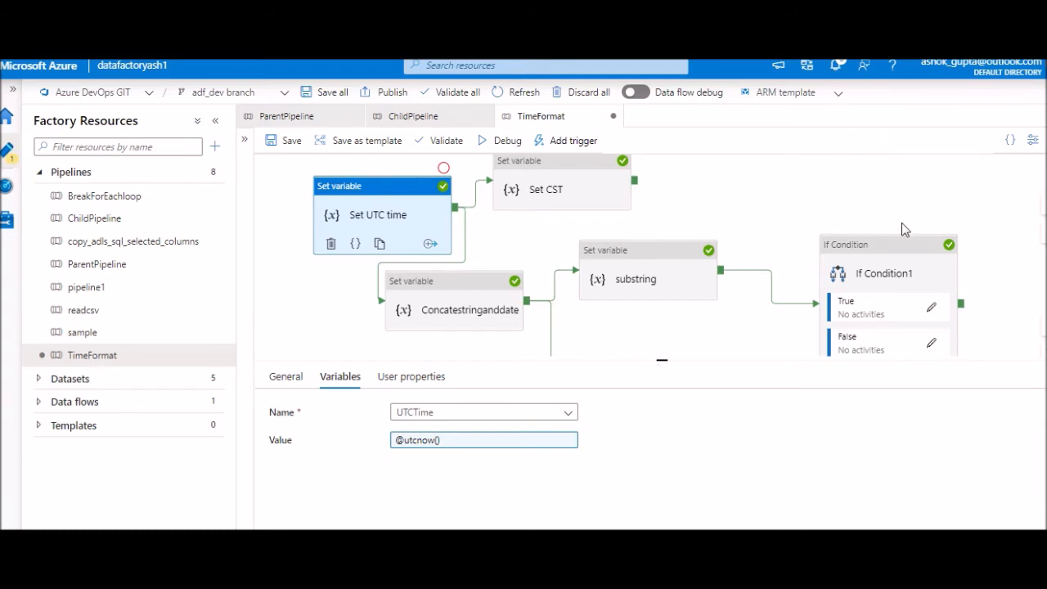
Review Set CST's CSTTime expression converting utcnow() from UTC to Central Standard Time
{"action": "left_click", "coordinate": [545, 183]}
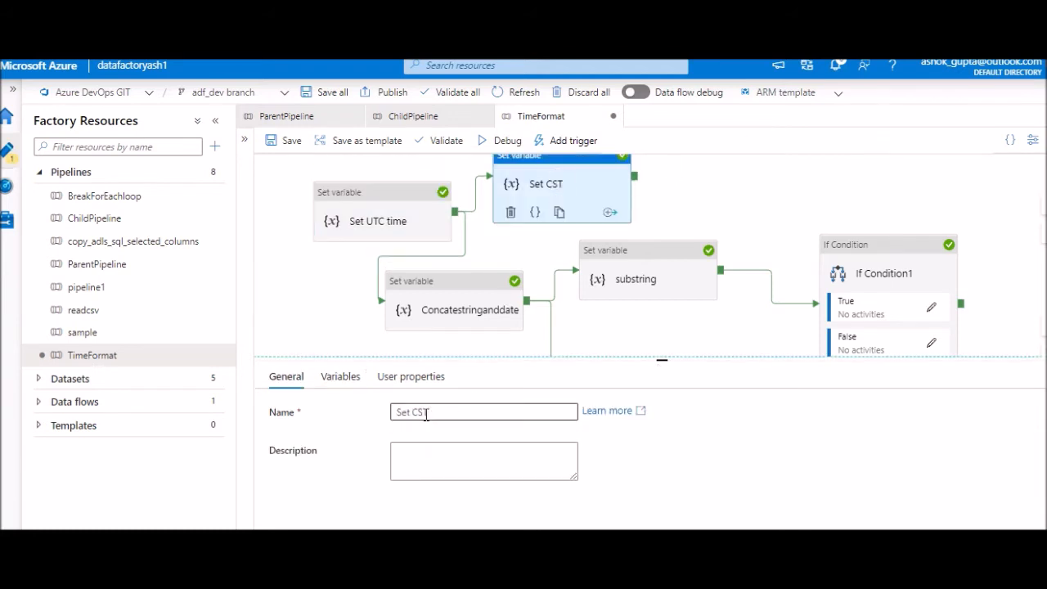
{"action": "left_click", "coordinate": [339, 376]}
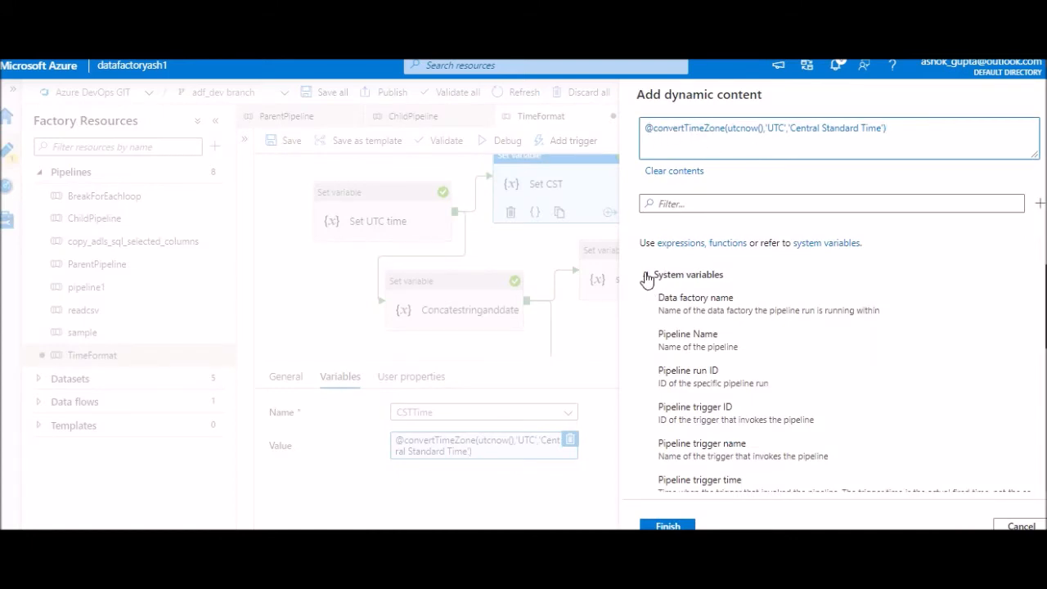
{"action": "left_click", "coordinate": [645, 273]}
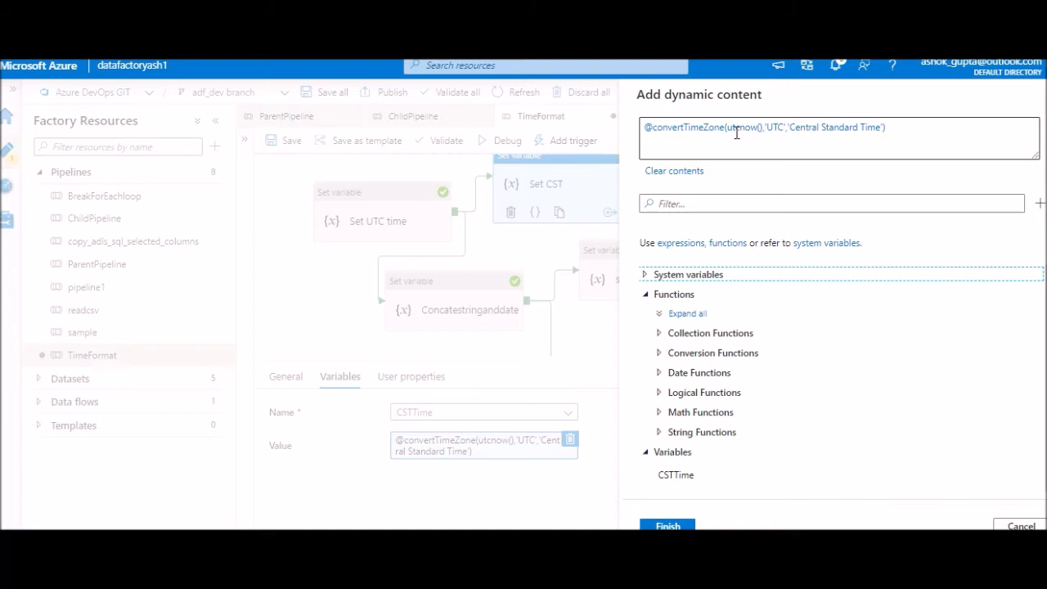
{"action": "mouse_move", "coordinate": [754, 135]}
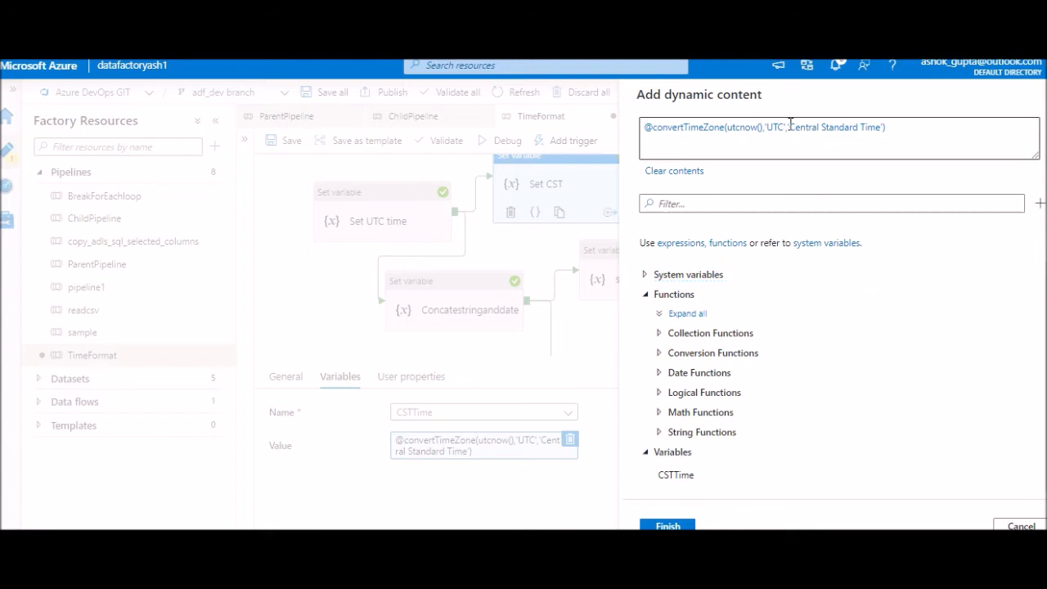
{"action": "left_click_drag", "start_coordinate": [797, 128], "coordinate": [846, 128]}
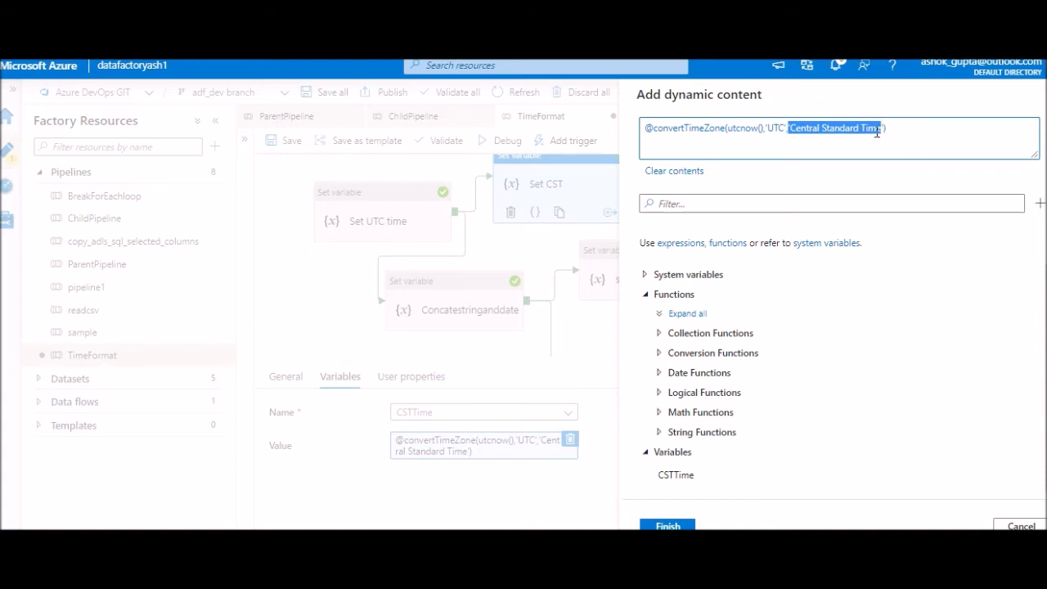
{"action": "left_click", "coordinate": [792, 127]}
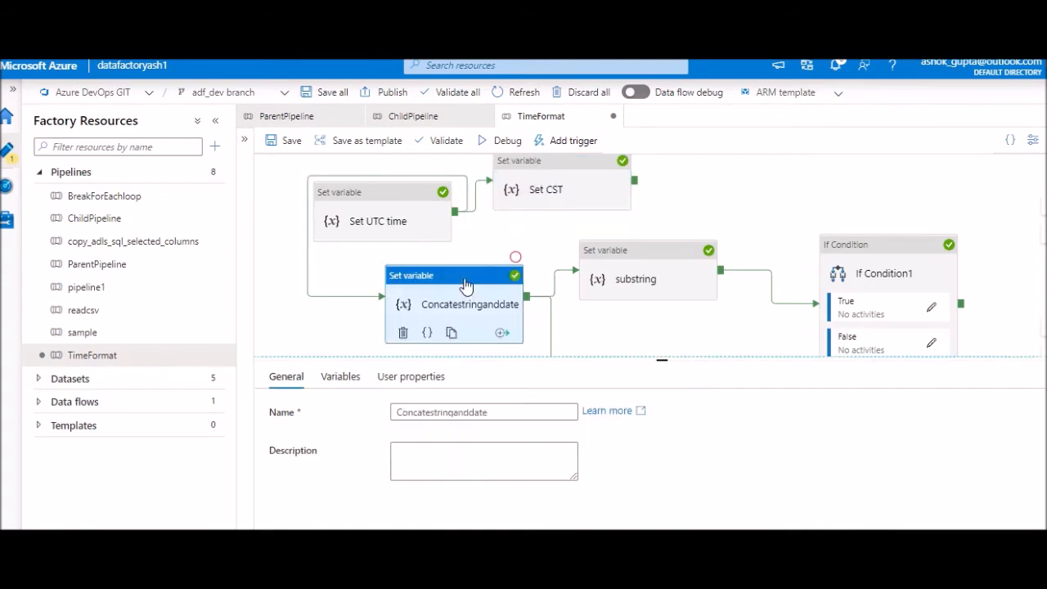
{"action": "left_click", "coordinate": [339, 376]}
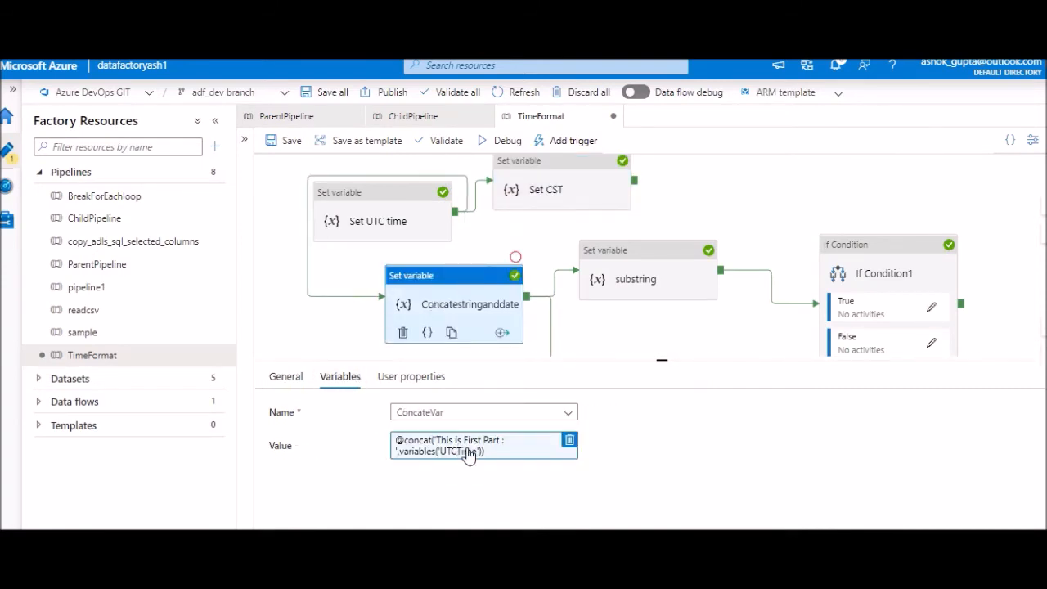
{"action": "left_click", "coordinate": [483, 444]}
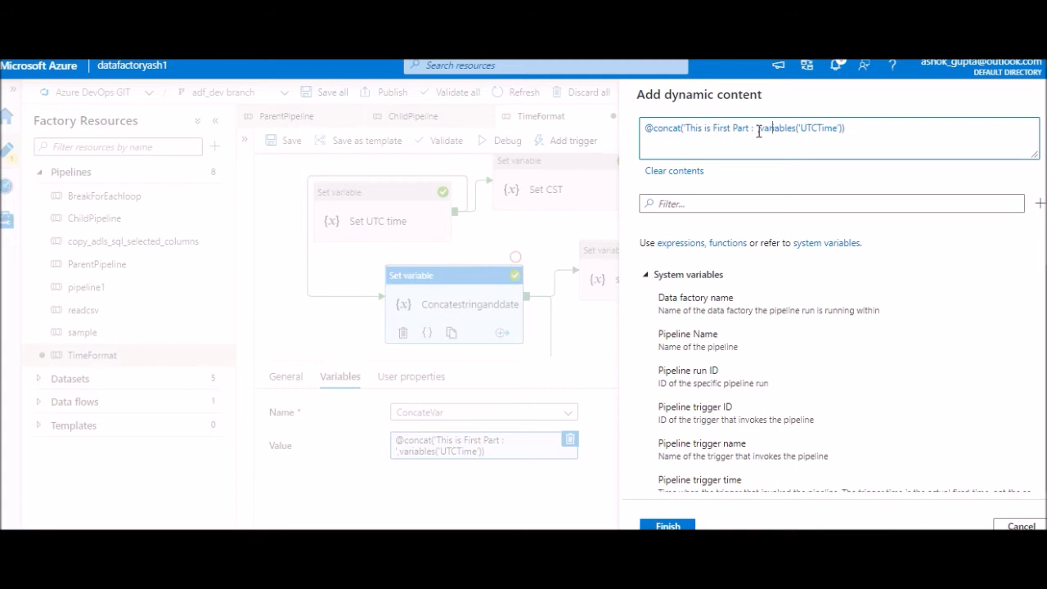
{"action": "double_click", "coordinate": [799, 127]}
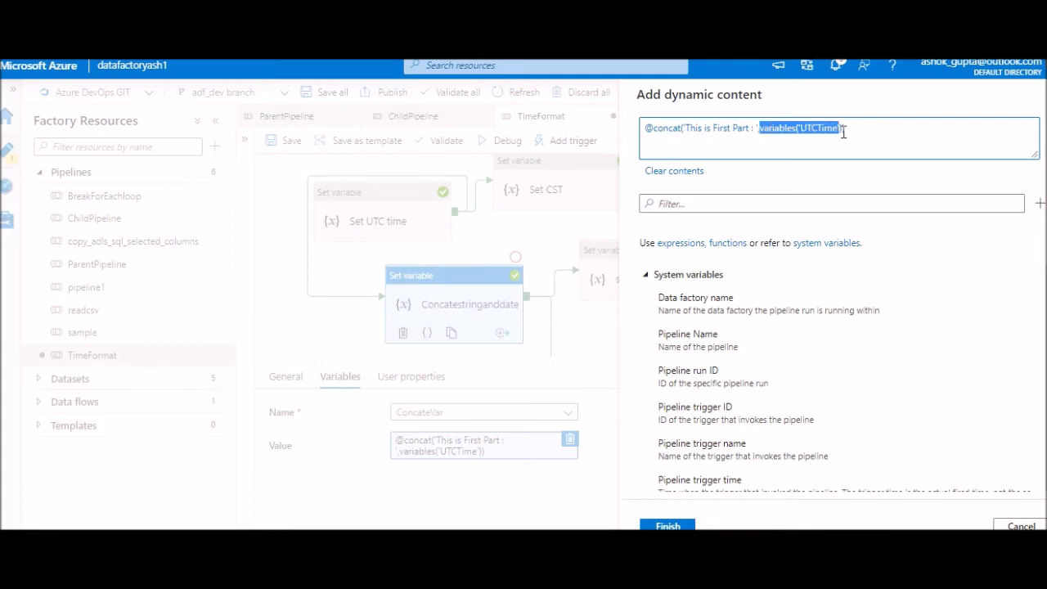
{"action": "left_click", "coordinate": [644, 274]}
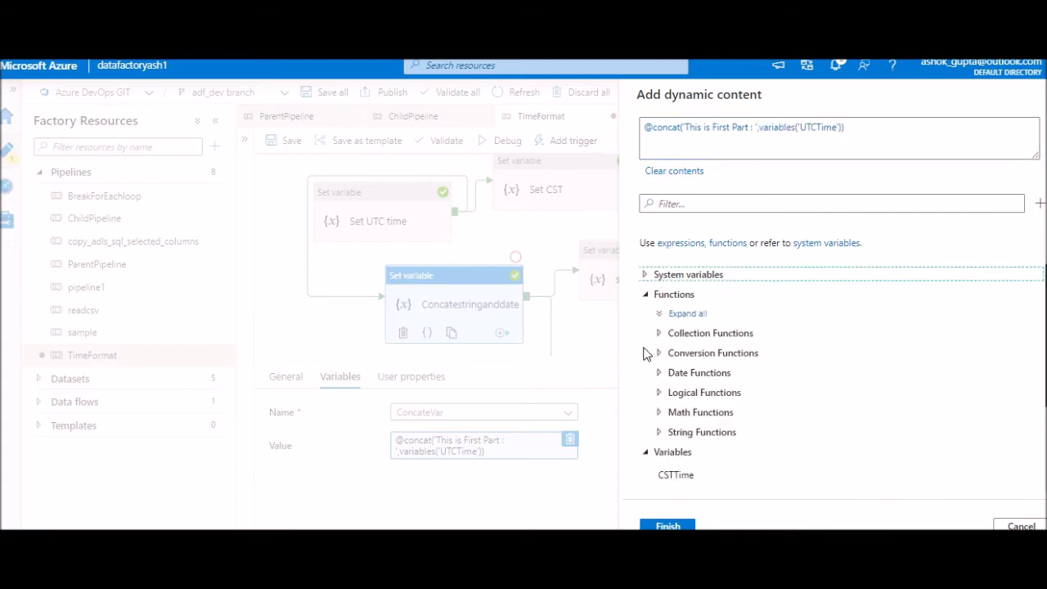
{"action": "mouse_move", "coordinate": [661, 370]}
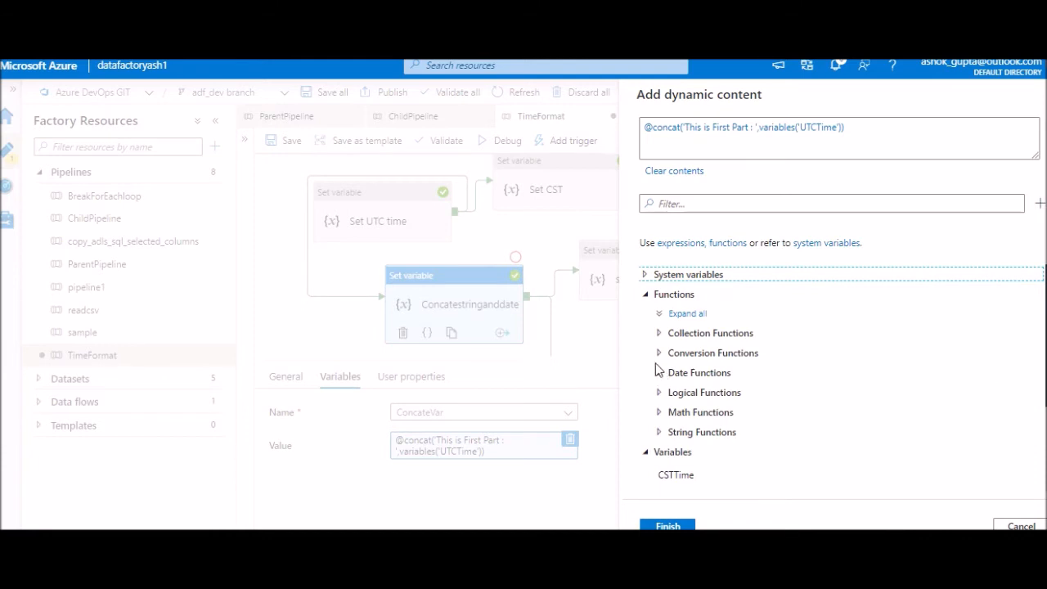
{"action": "mouse_move", "coordinate": [661, 401]}
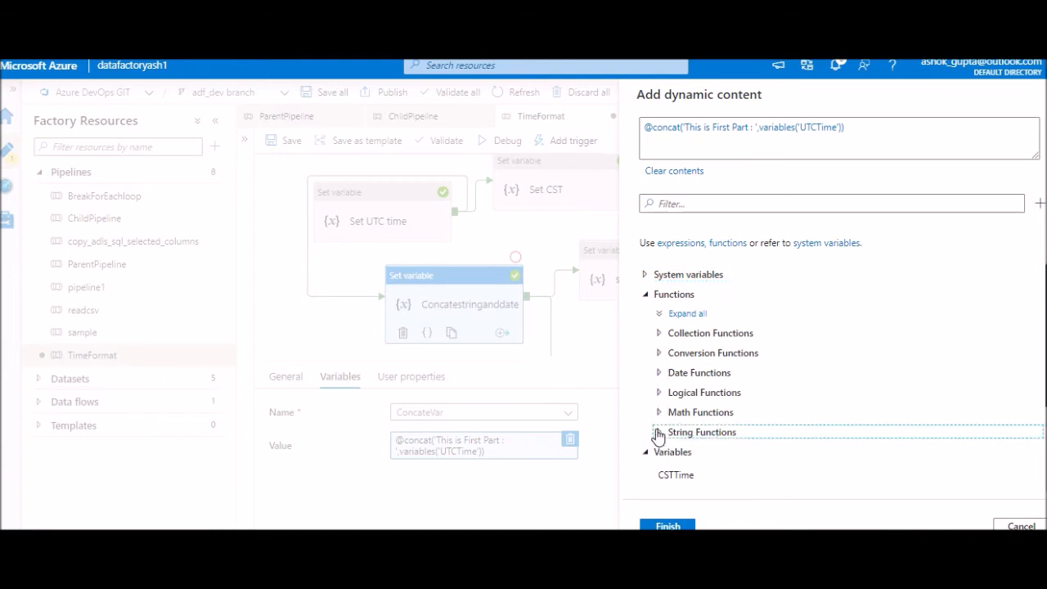
{"action": "left_click", "coordinate": [701, 432]}
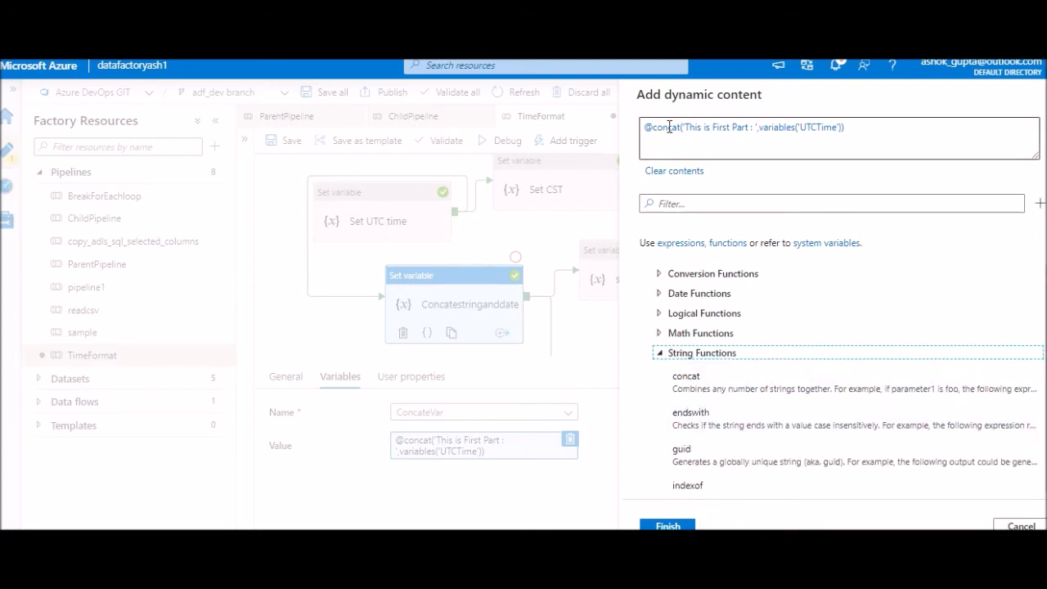
{"action": "mouse_move", "coordinate": [757, 141]}
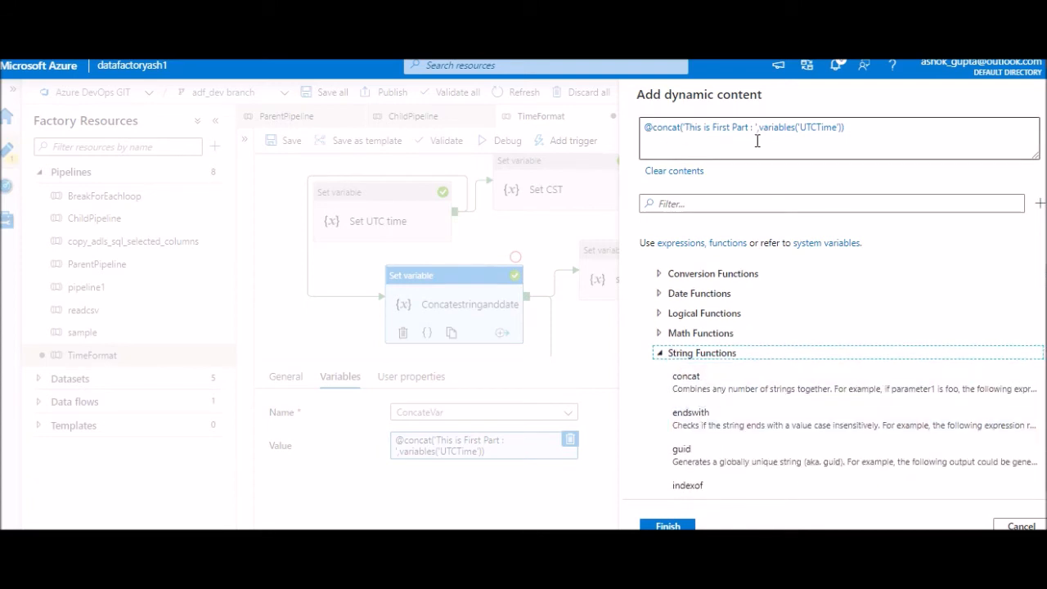
{"action": "double_click", "coordinate": [777, 128]}
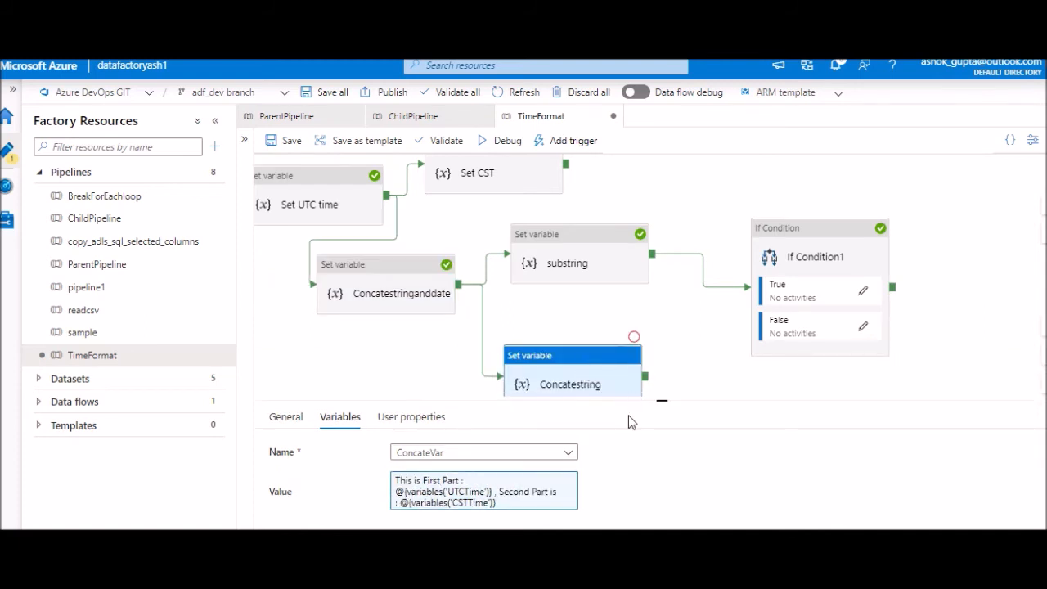
{"action": "left_click", "coordinate": [483, 491]}
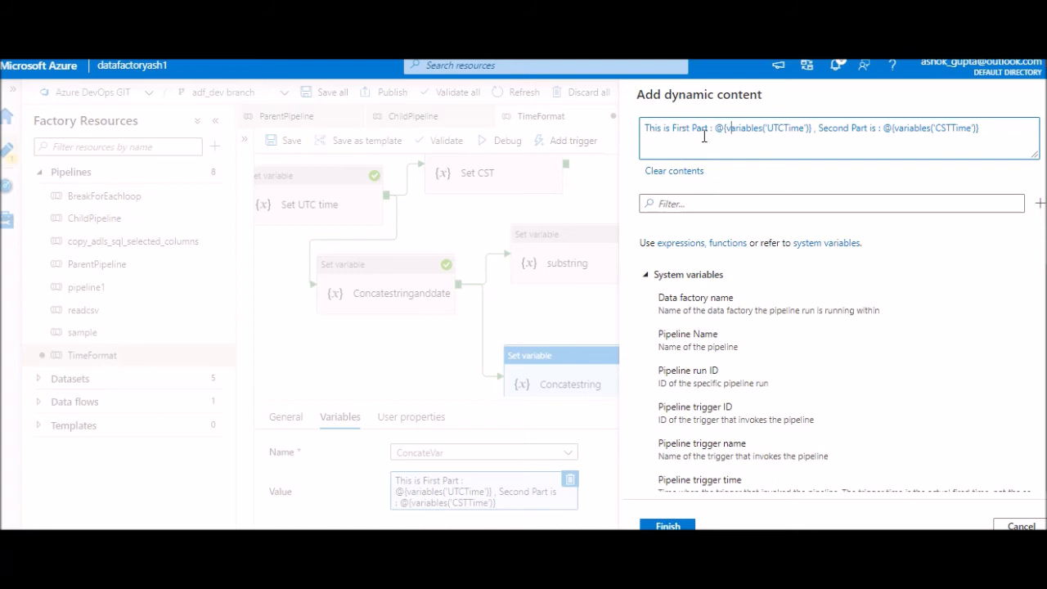
{"action": "double_click", "coordinate": [675, 128]}
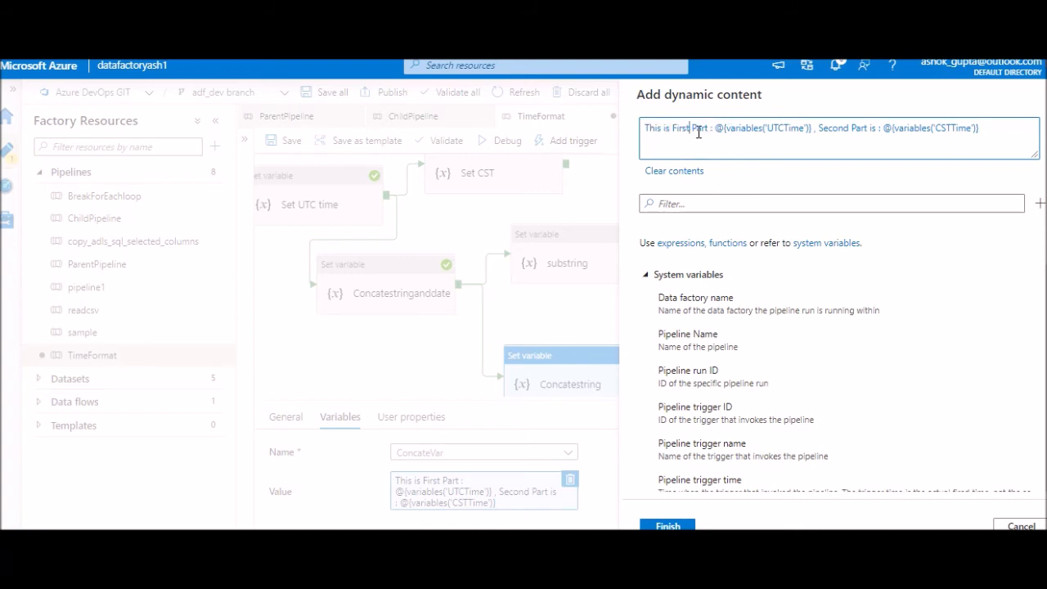
{"action": "mouse_move", "coordinate": [691, 145]}
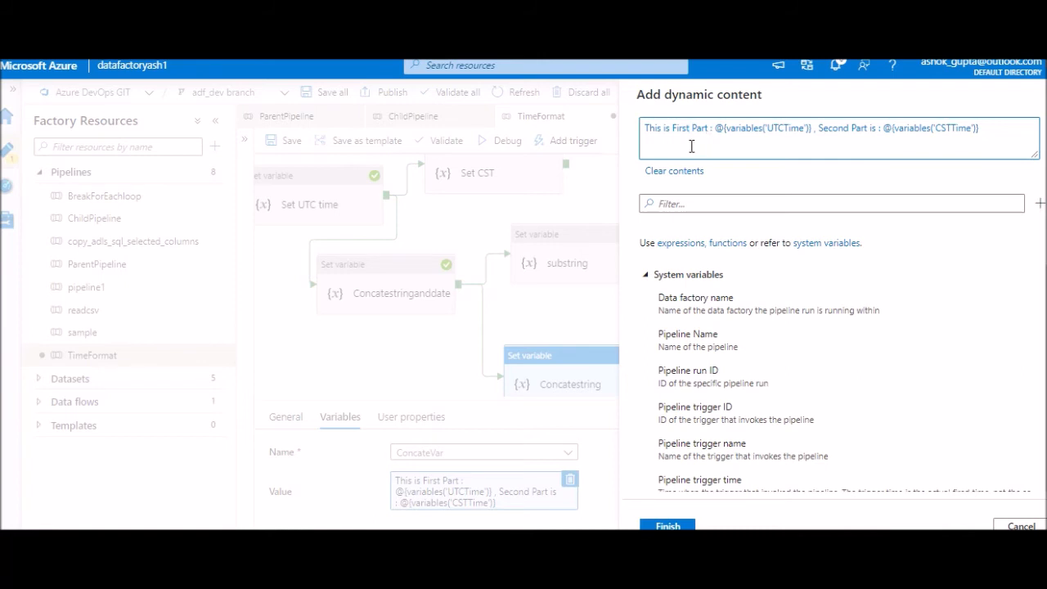
{"action": "double_click", "coordinate": [675, 128]}
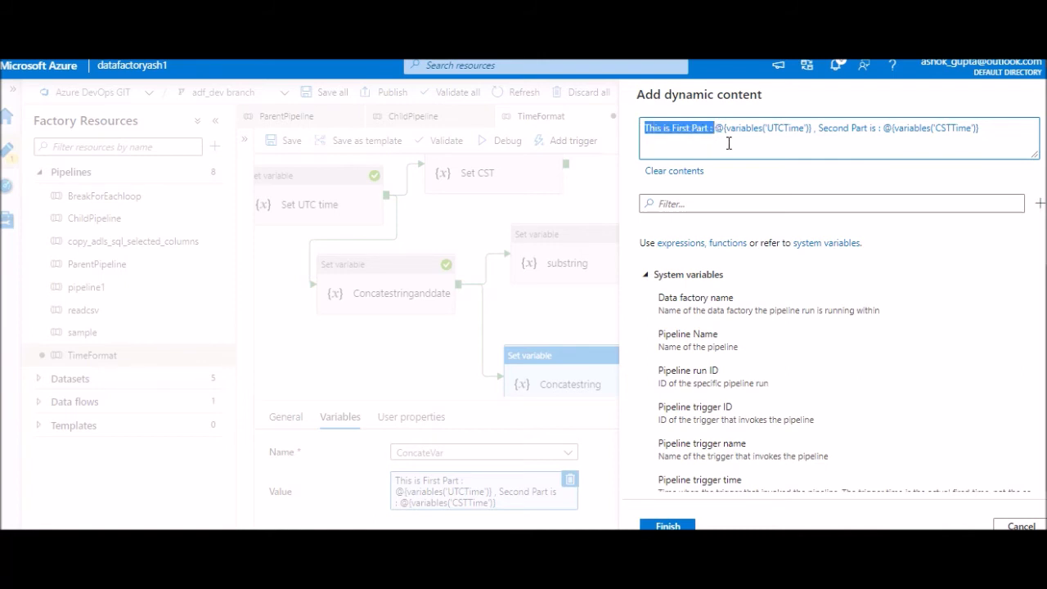
{"action": "left_click", "coordinate": [719, 127]}
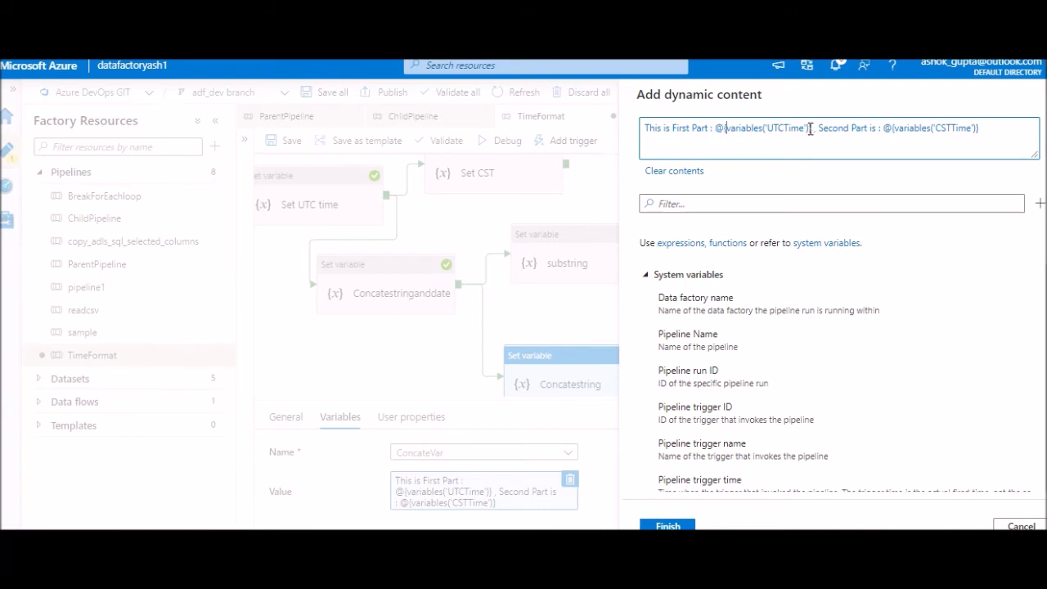
{"action": "double_click", "coordinate": [766, 127]}
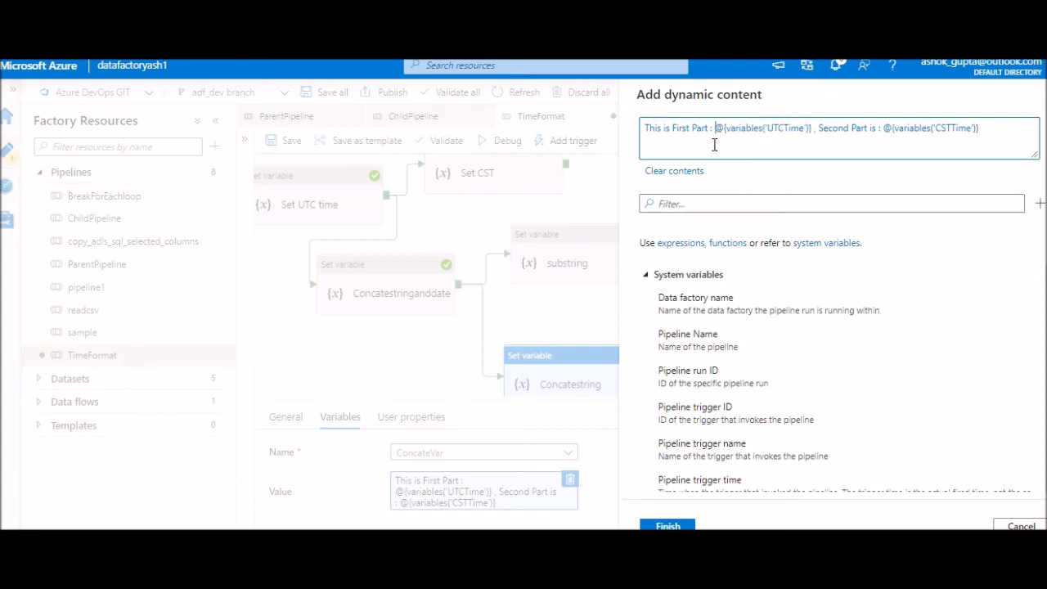
{"action": "double_click", "coordinate": [763, 128]}
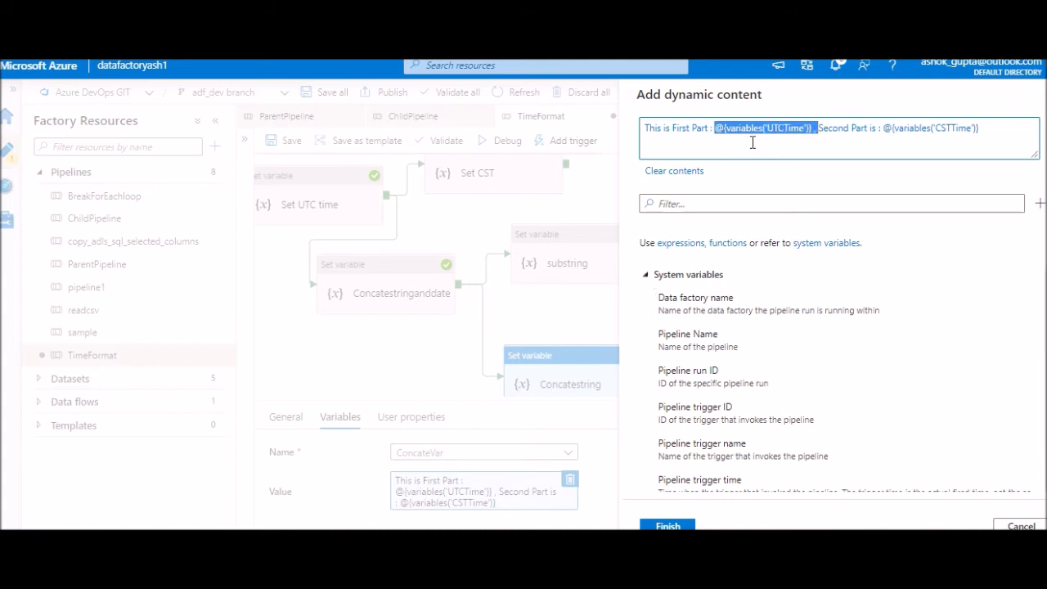
{"action": "left_click", "coordinate": [645, 273]}
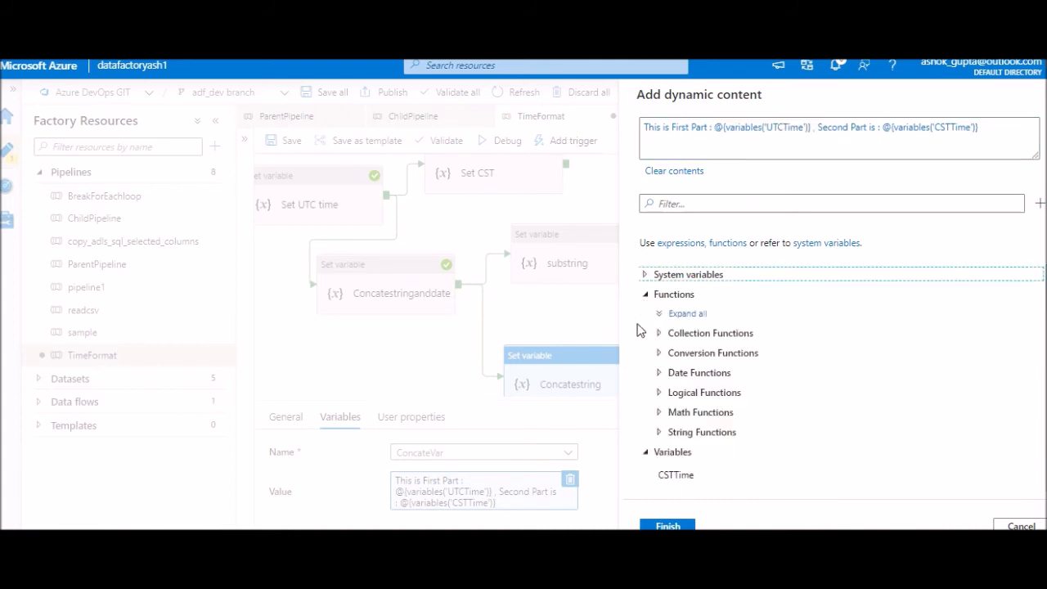
{"action": "left_click", "coordinate": [673, 293]}
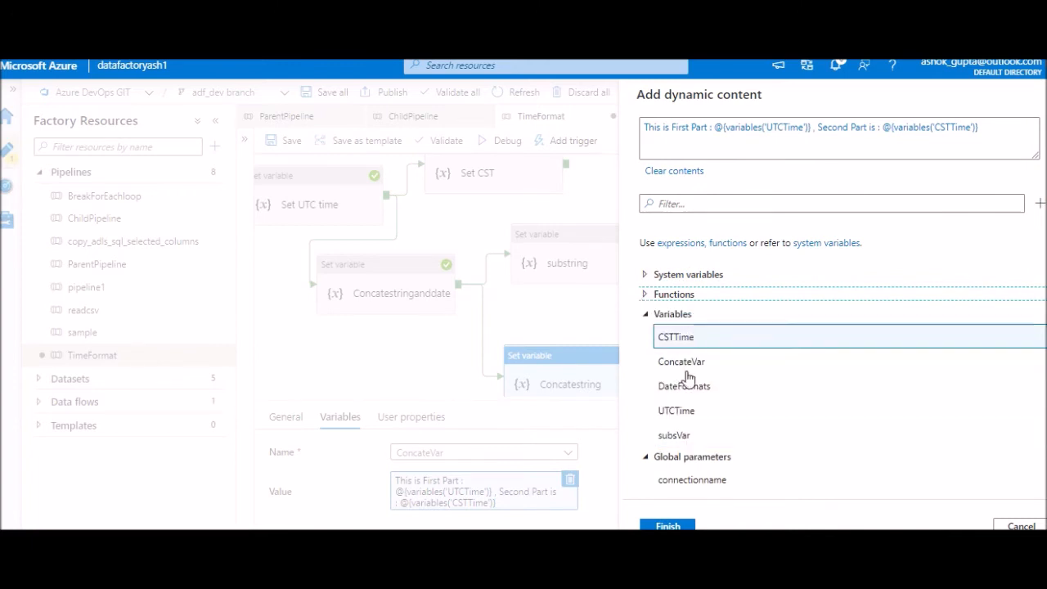
{"action": "mouse_move", "coordinate": [683, 434]}
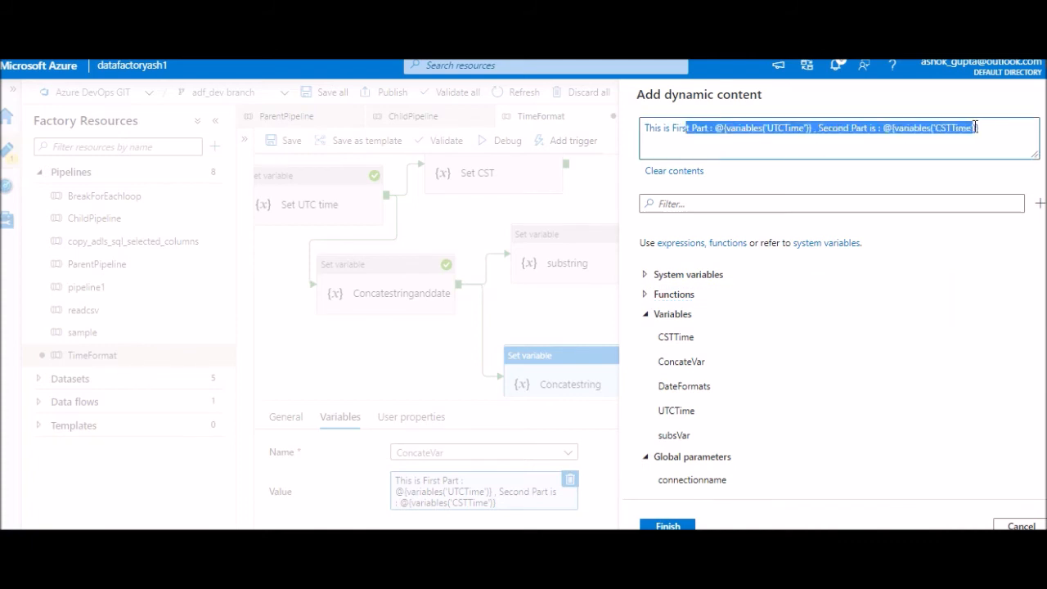
{"action": "left_click", "coordinate": [685, 143]}
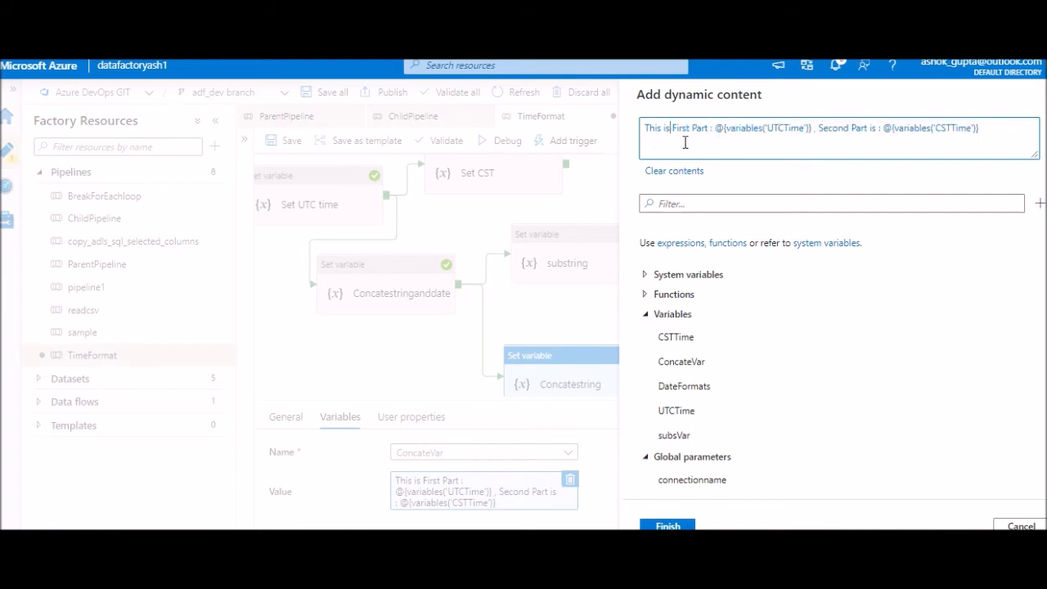
{"action": "left_click", "coordinate": [666, 525]}
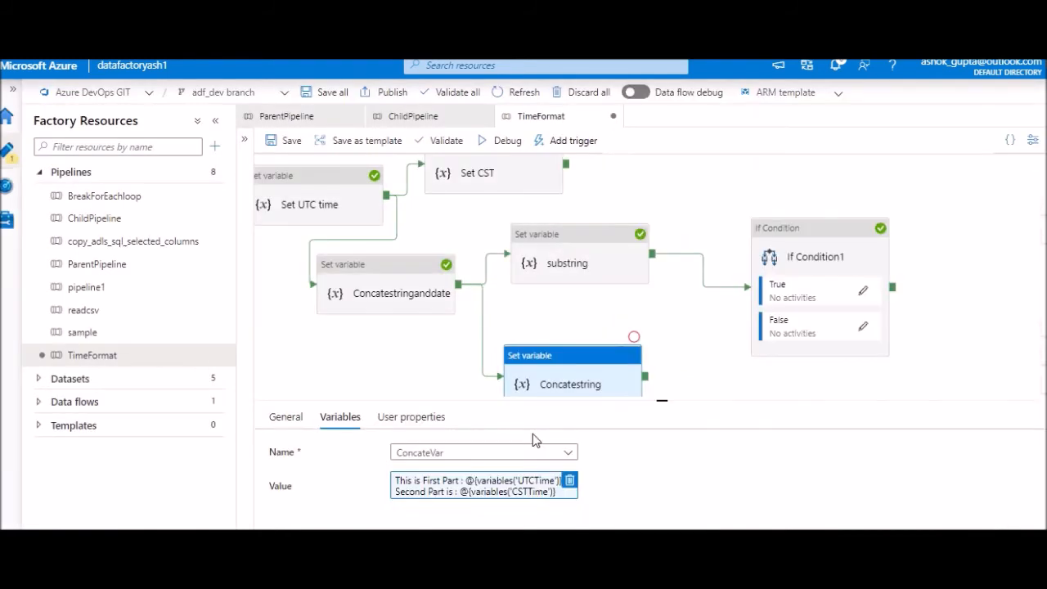
{"action": "left_click", "coordinate": [578, 256]}
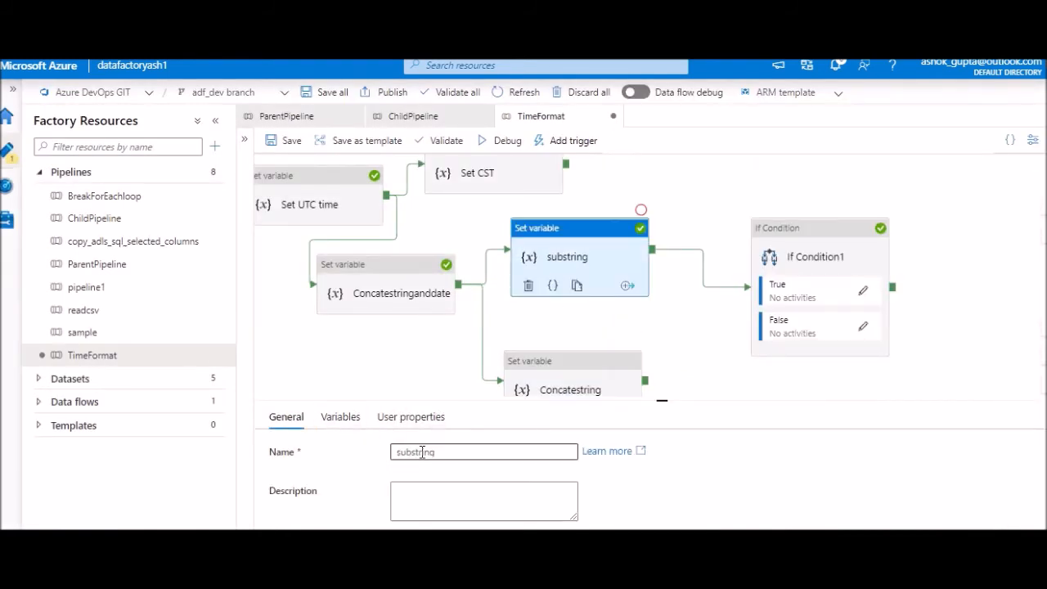
{"action": "left_click", "coordinate": [340, 416]}
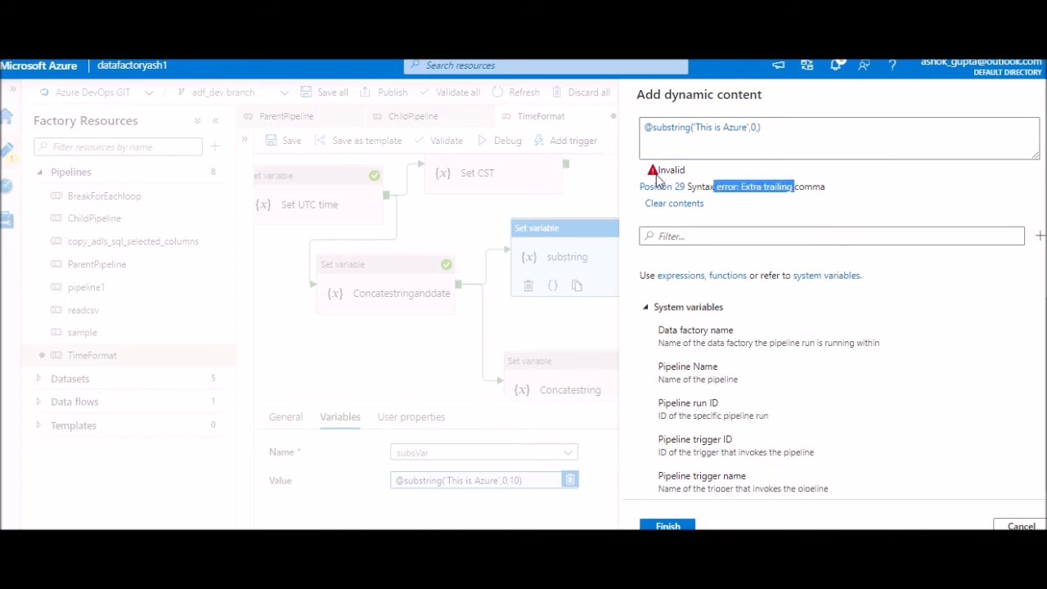
{"action": "left_click", "coordinate": [772, 128]}
{"action": "type", "text": "10"}
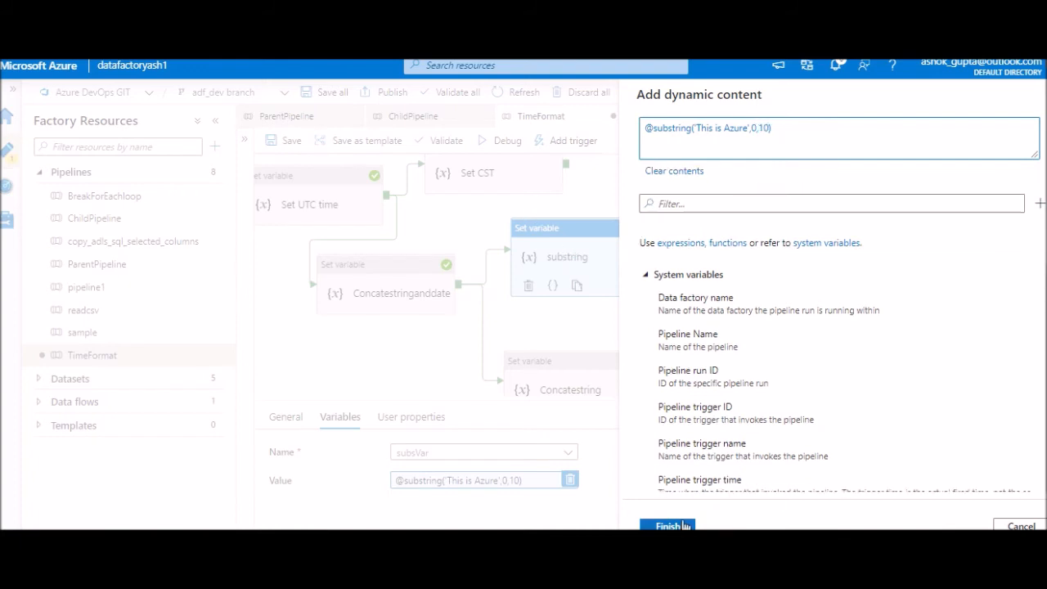
{"action": "left_click", "coordinate": [667, 526]}
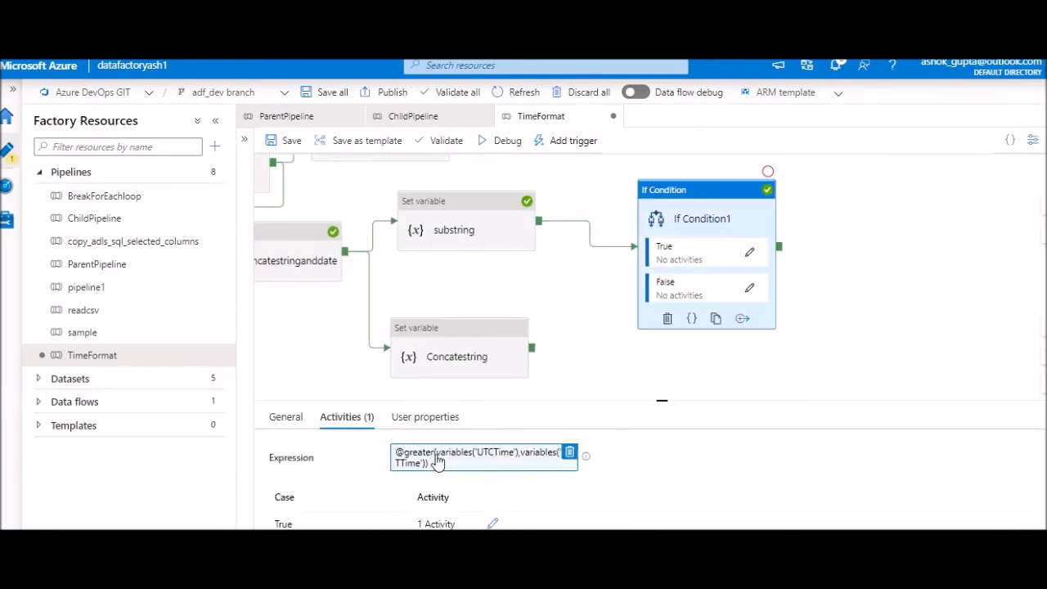
{"action": "left_click", "coordinate": [585, 457]}
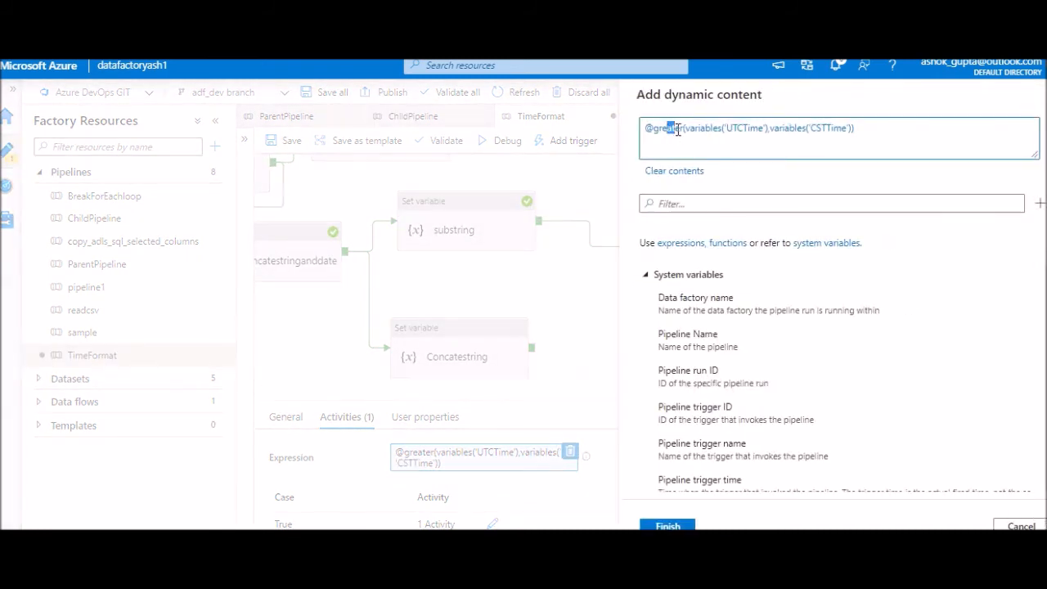
{"action": "left_click", "coordinate": [645, 274]}
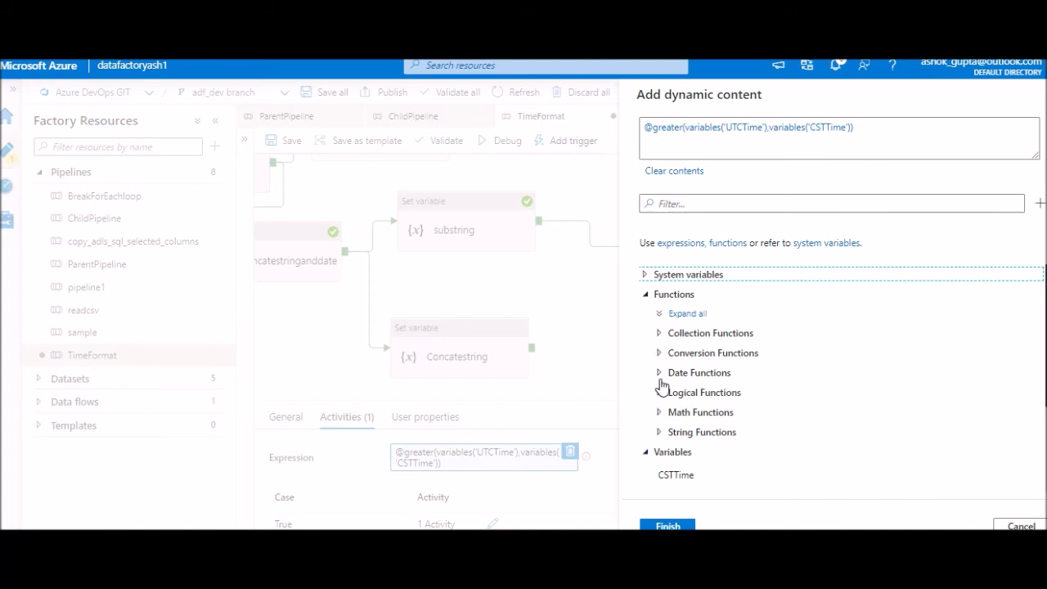
{"action": "left_click", "coordinate": [703, 392]}
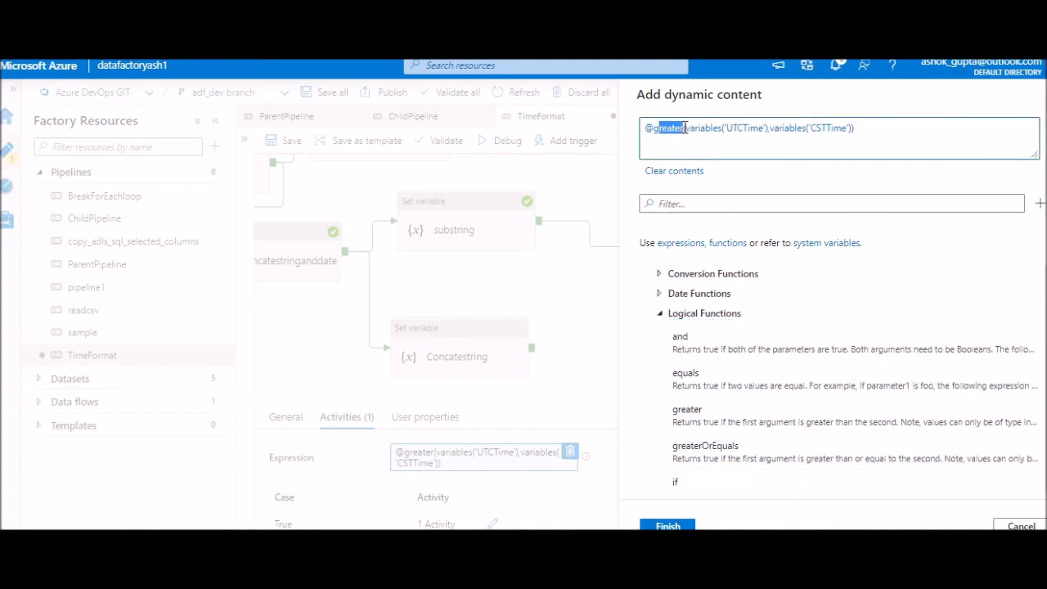
{"action": "left_click_drag", "start_coordinate": [685, 129], "coordinate": [765, 129]}
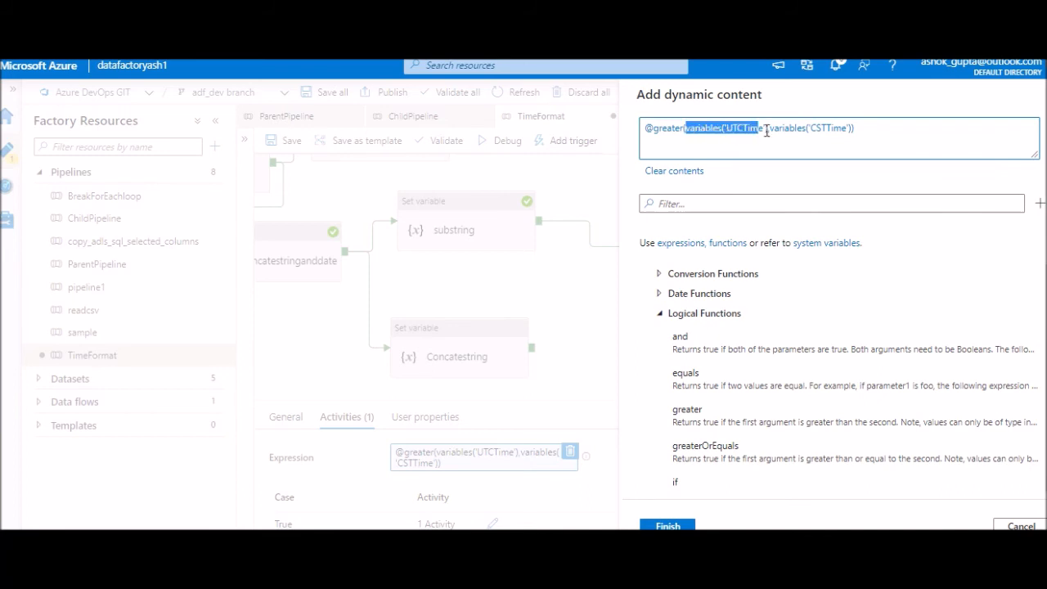
{"action": "left_click", "coordinate": [791, 129]}
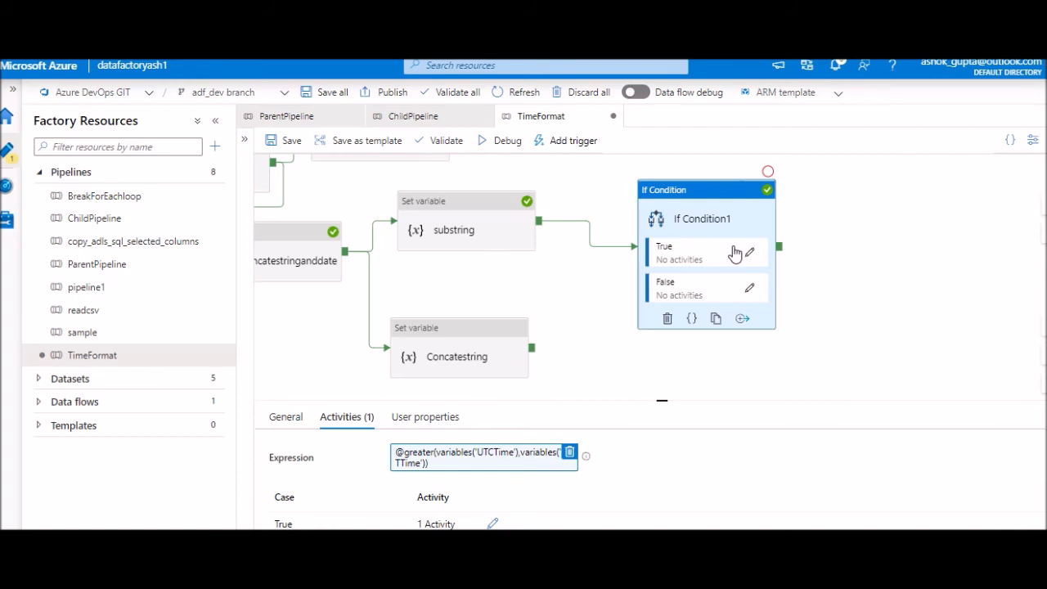
{"action": "mouse_move", "coordinate": [748, 251]}
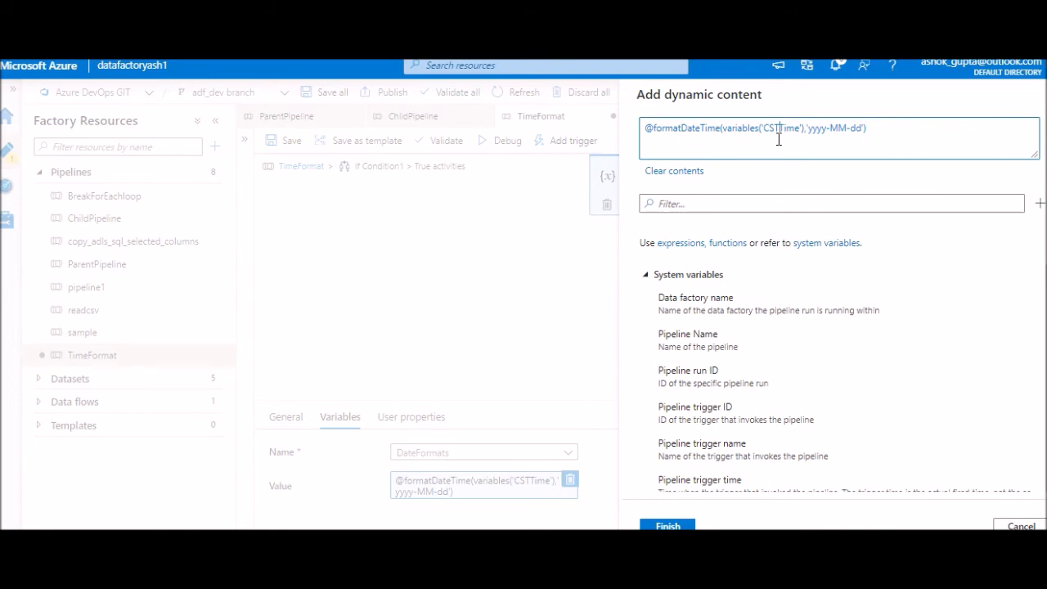
{"action": "mouse_move", "coordinate": [754, 174]}
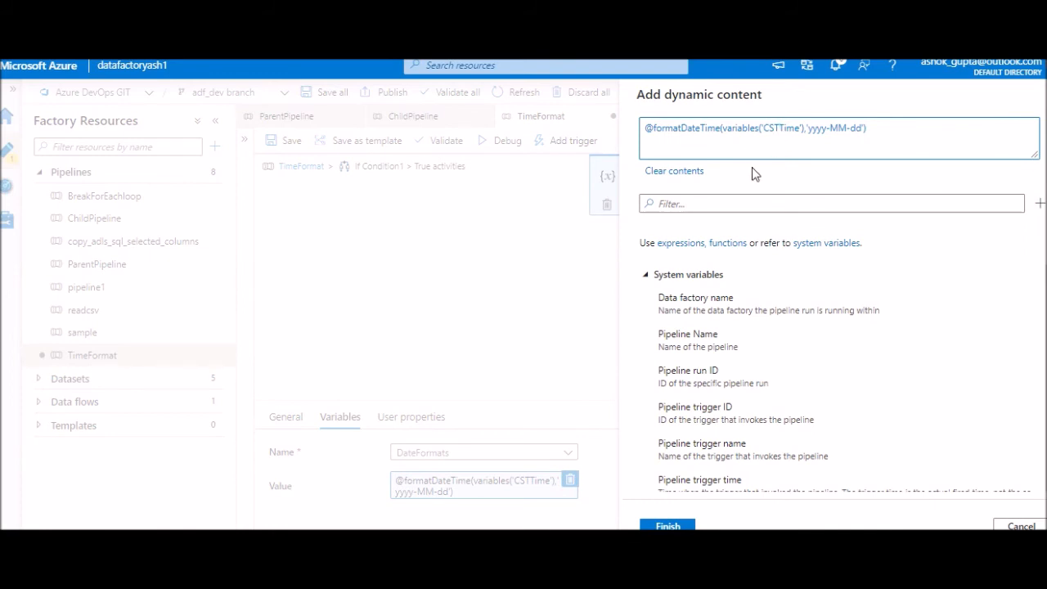
{"action": "mouse_move", "coordinate": [745, 147]}
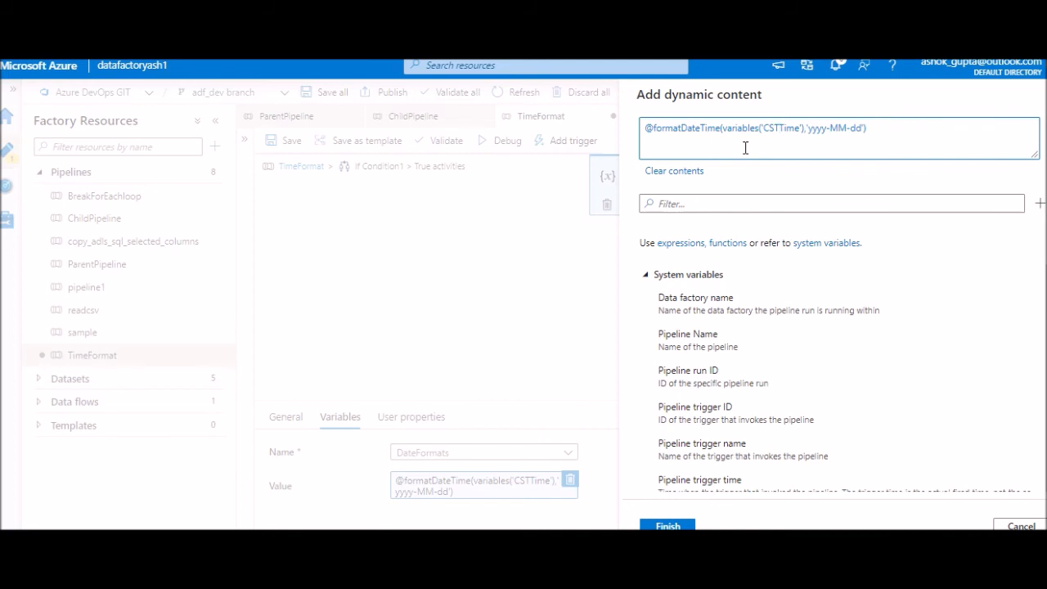
{"action": "mouse_move", "coordinate": [805, 134]}
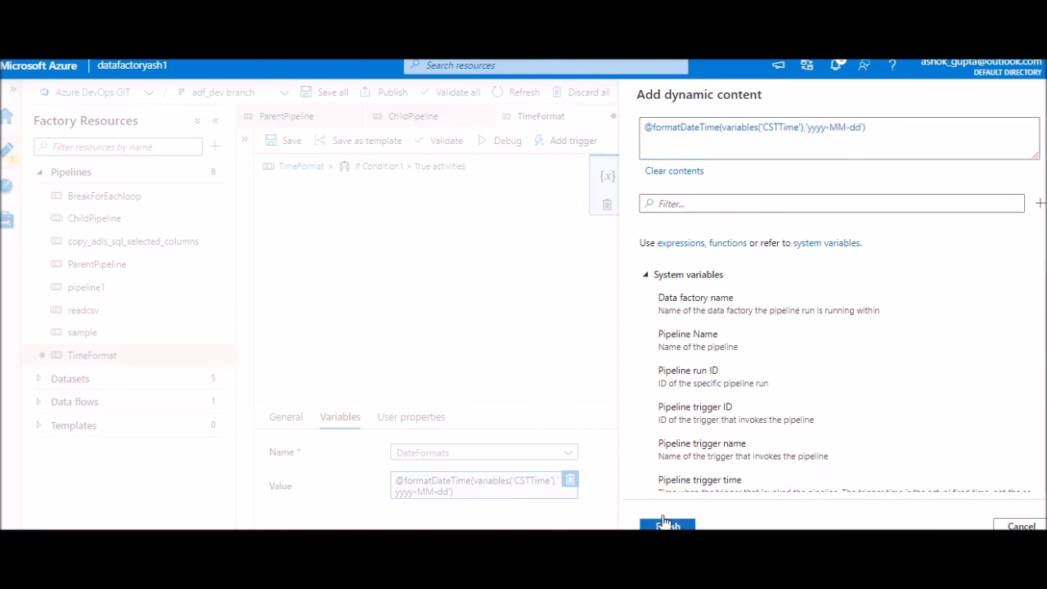
{"action": "left_click", "coordinate": [666, 525]}
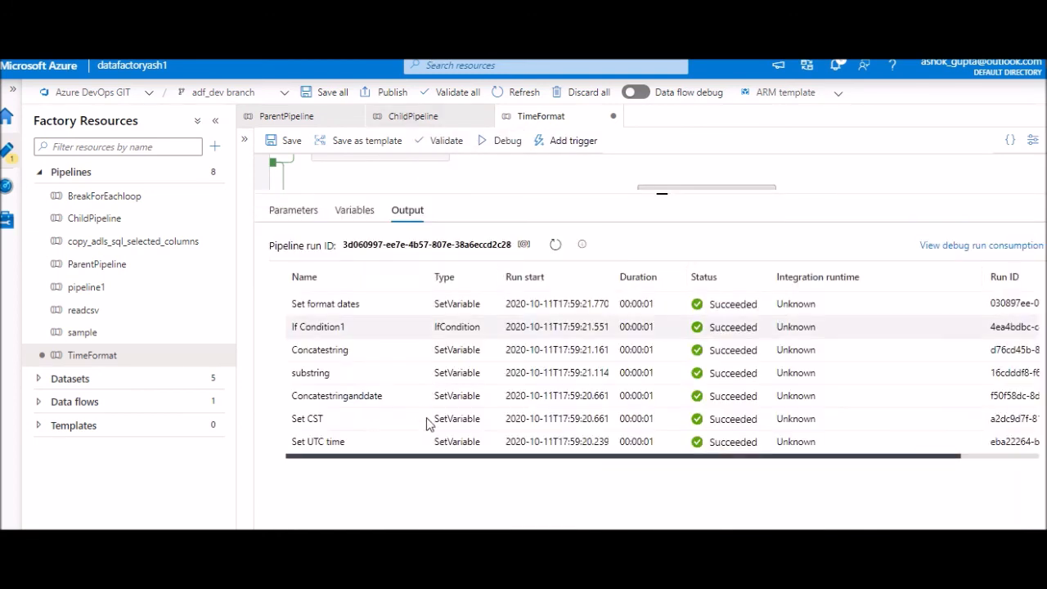
{"action": "mouse_move", "coordinate": [379, 417]}
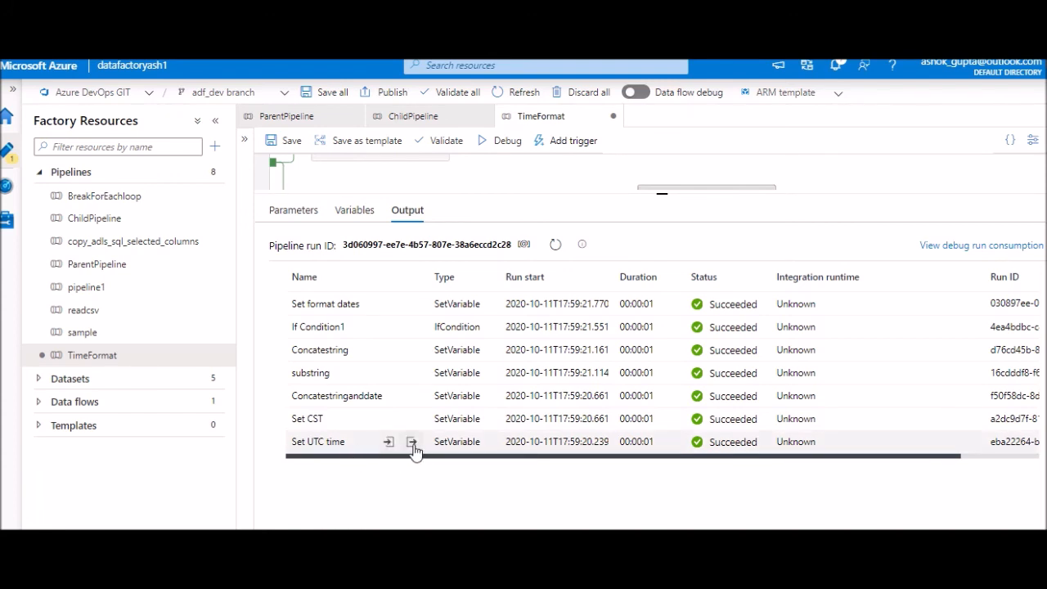
View the Set UTC time (17:59:20Z), Set CST (12:59:20) and concatenated string outputs
{"action": "left_click", "coordinate": [412, 441]}
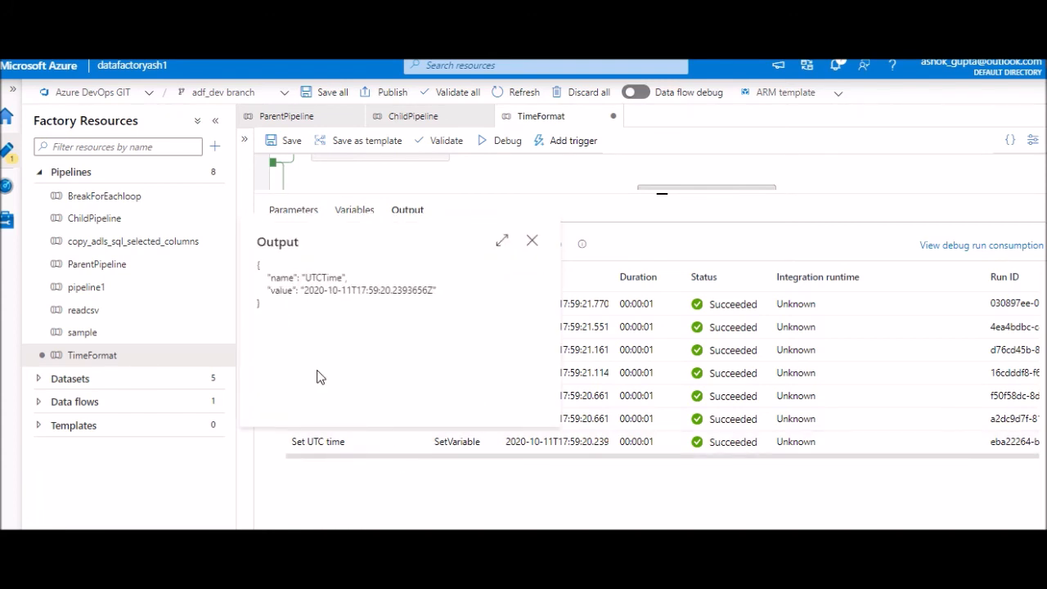
{"action": "left_click_drag", "start_coordinate": [304, 290], "coordinate": [347, 289]}
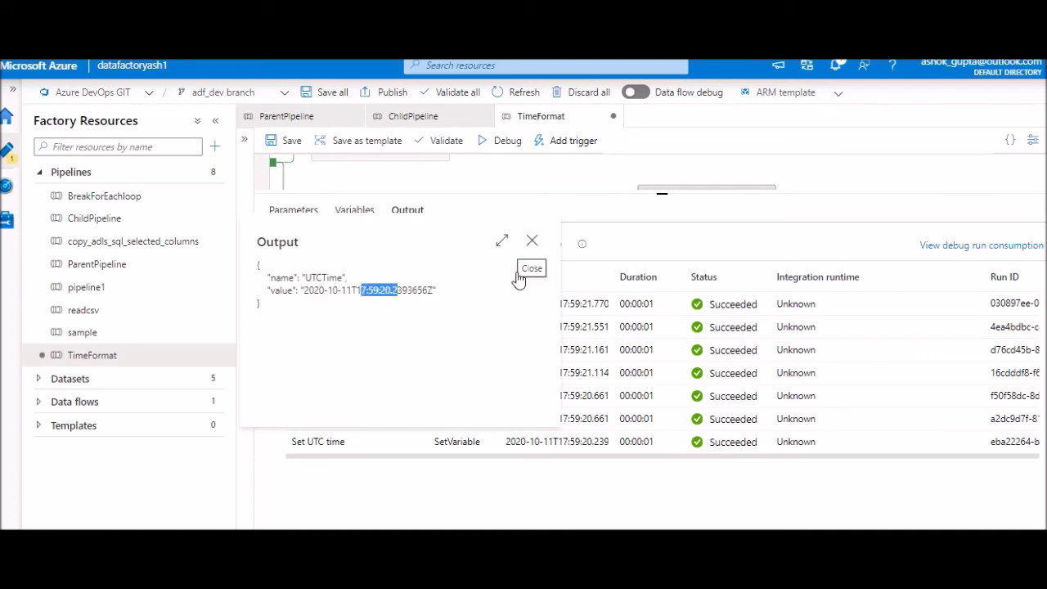
{"action": "left_click", "coordinate": [533, 240]}
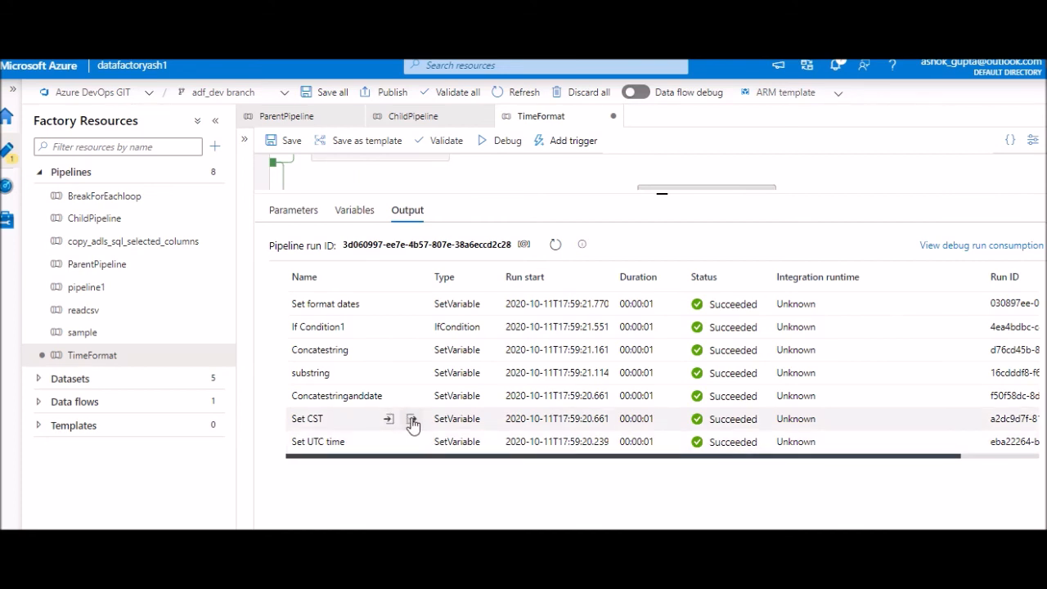
{"action": "left_click", "coordinate": [412, 418]}
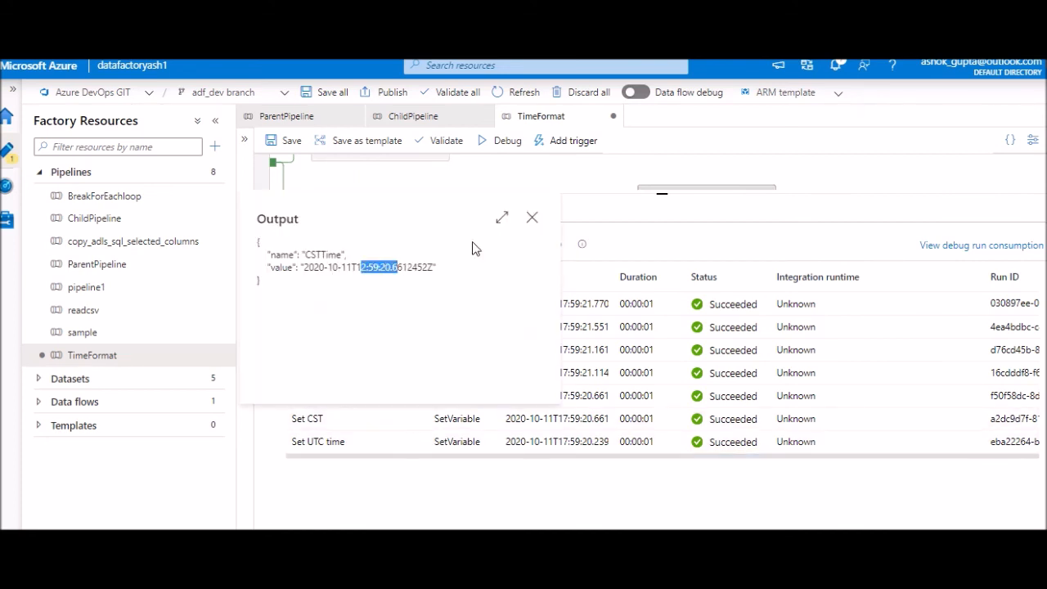
{"action": "left_click", "coordinate": [532, 216]}
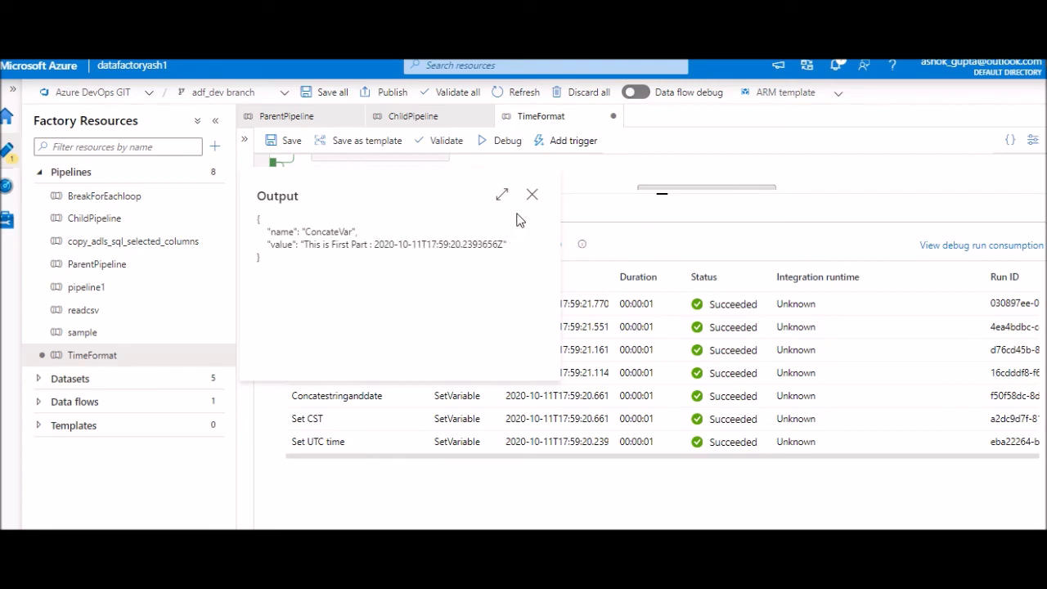
{"action": "left_click", "coordinate": [531, 194]}
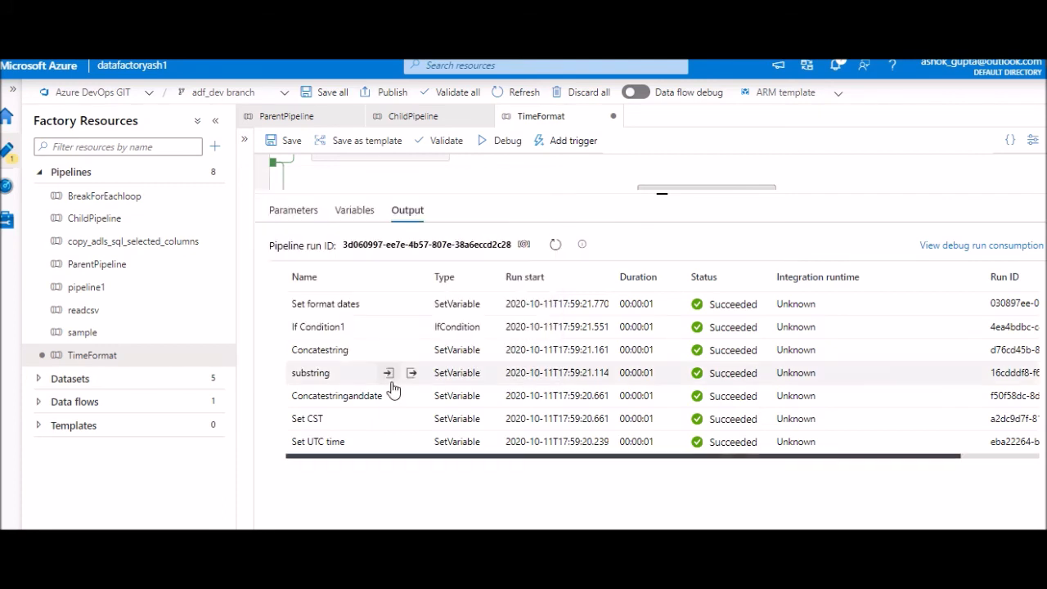
{"action": "left_click", "coordinate": [388, 372]}
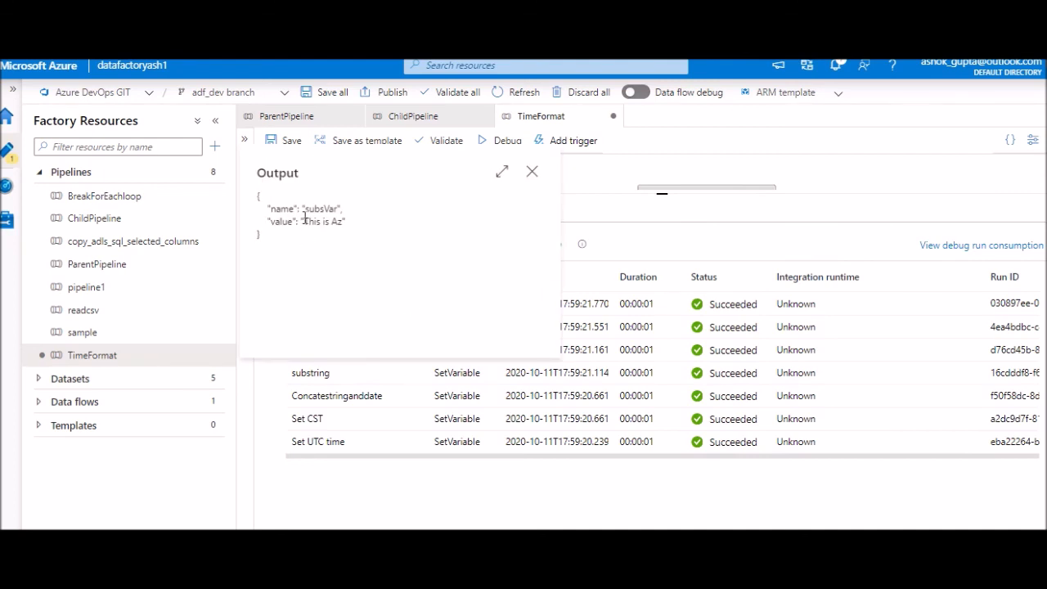
{"action": "double_click", "coordinate": [324, 222]}
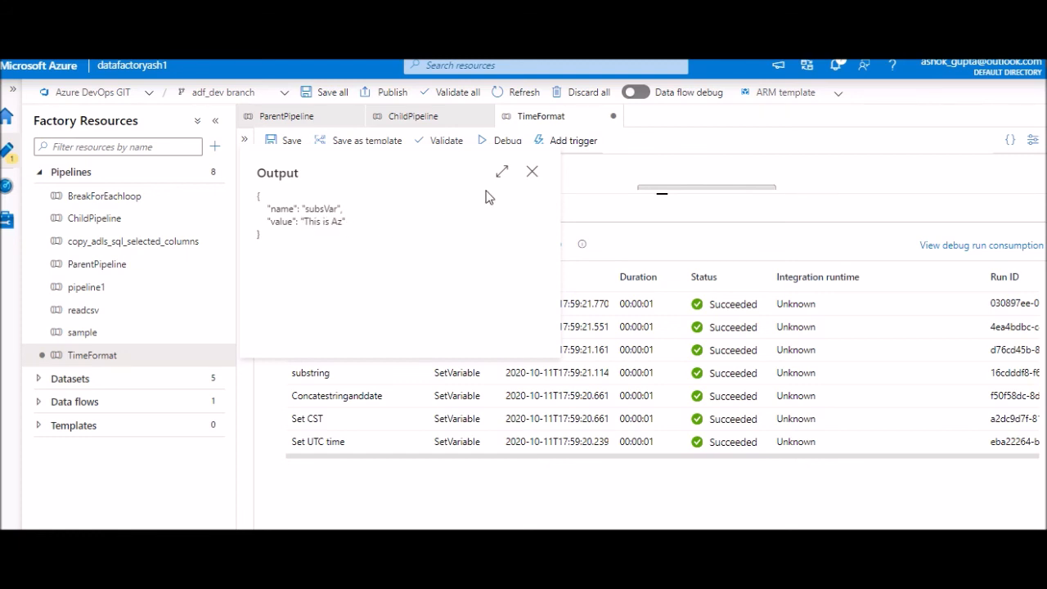
{"action": "left_click", "coordinate": [532, 170]}
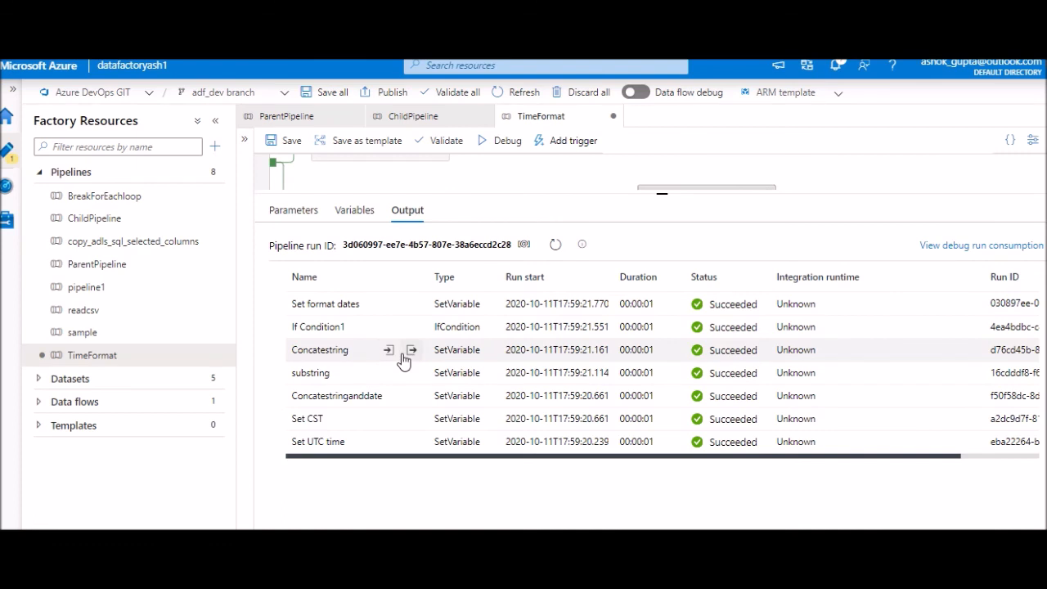
{"action": "left_click", "coordinate": [411, 350]}
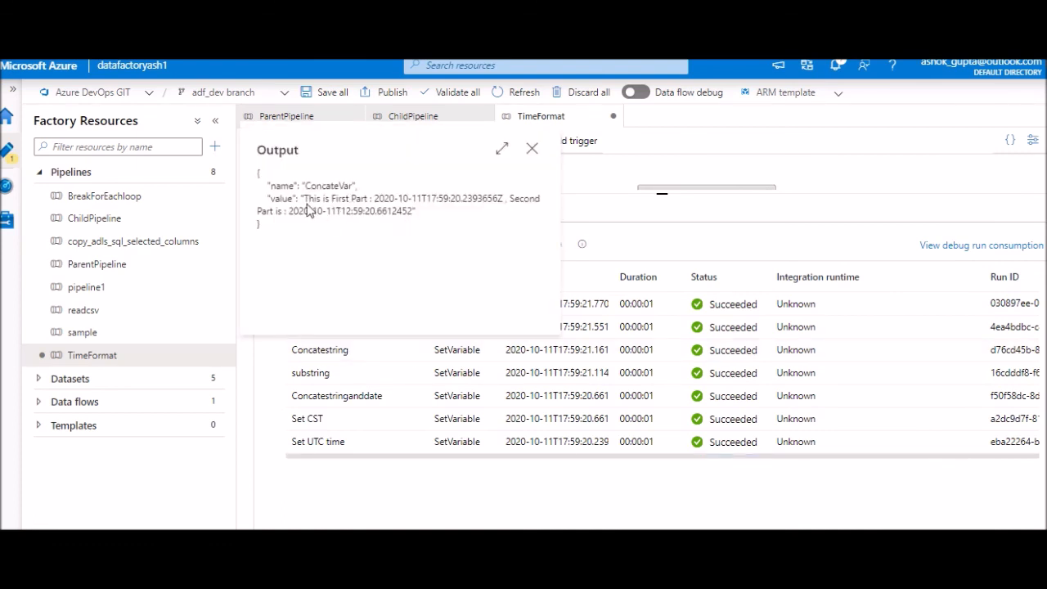
{"action": "left_click_drag", "start_coordinate": [378, 198], "coordinate": [495, 198]}
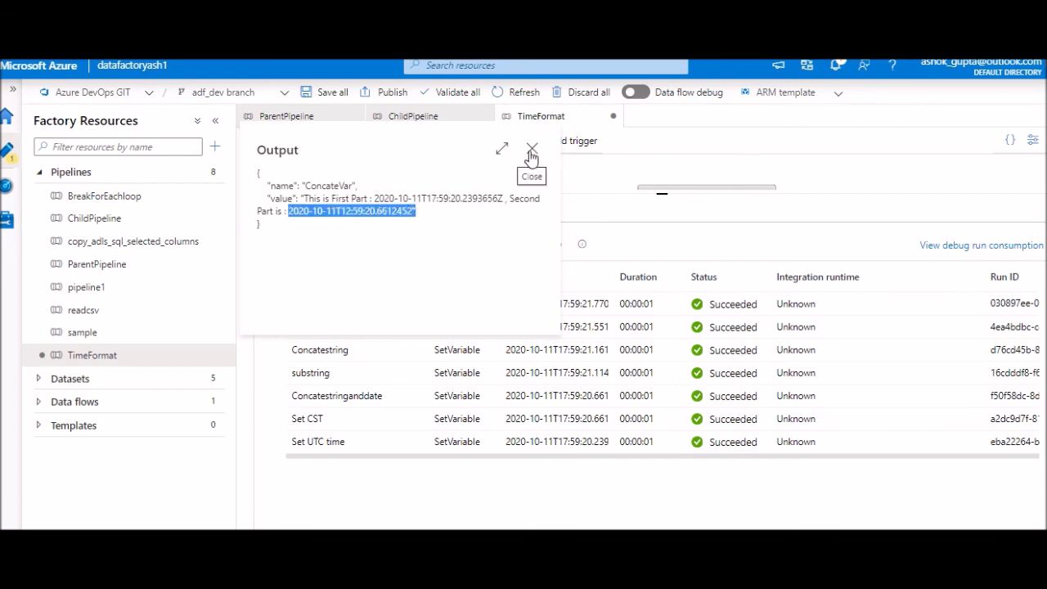
{"action": "left_click", "coordinate": [532, 151]}
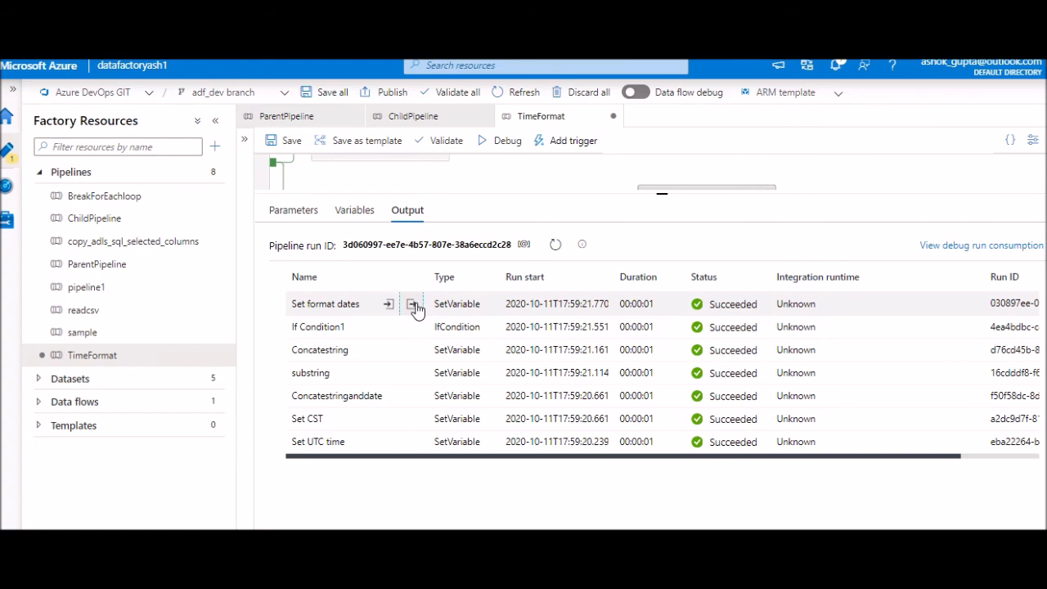
{"action": "left_click", "coordinate": [414, 304]}
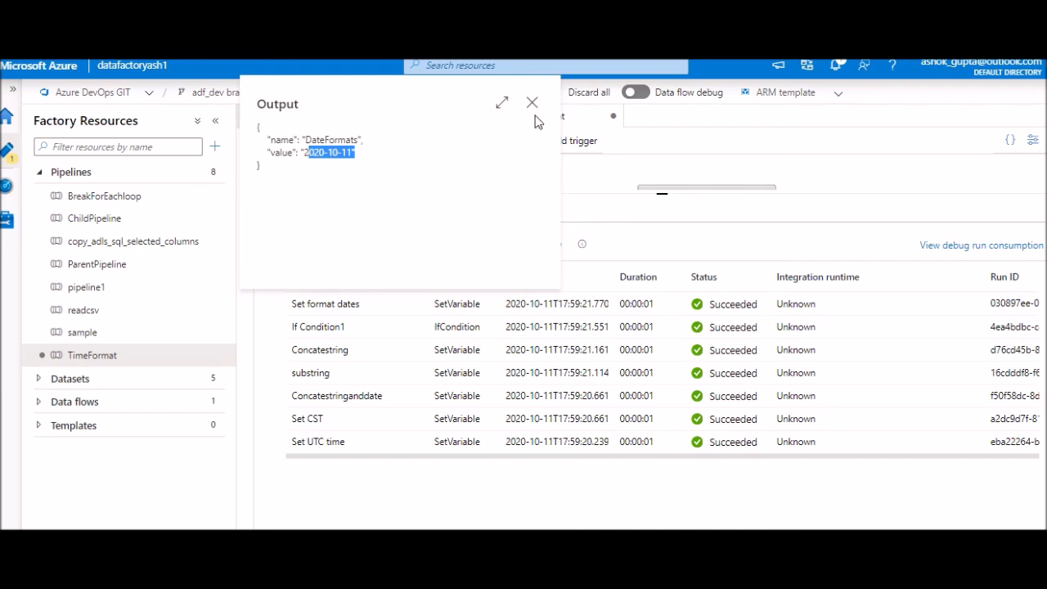
{"action": "mouse_move", "coordinate": [533, 103]}
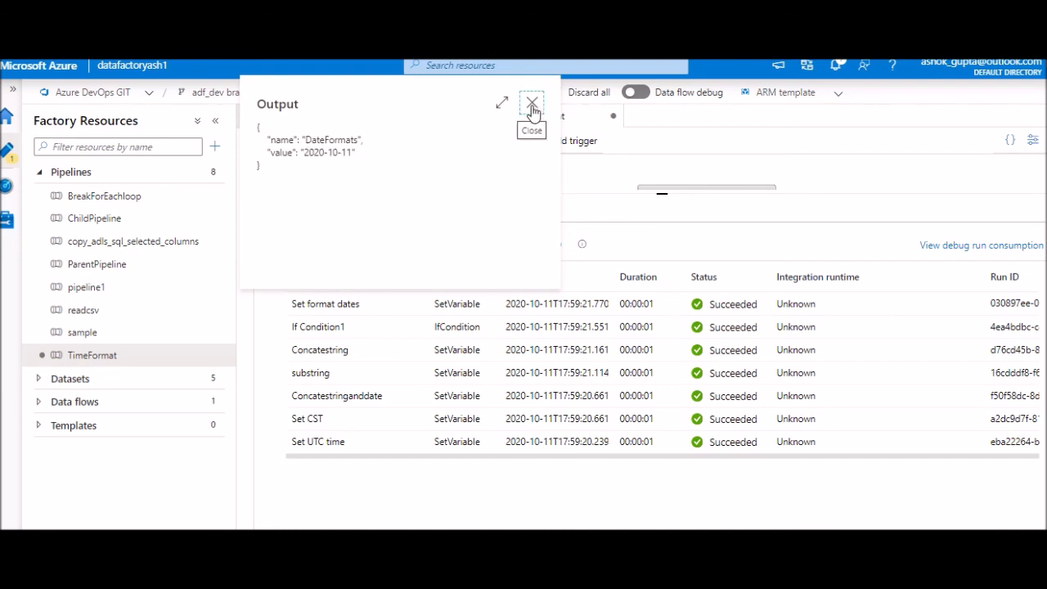
{"action": "left_click", "coordinate": [532, 103]}
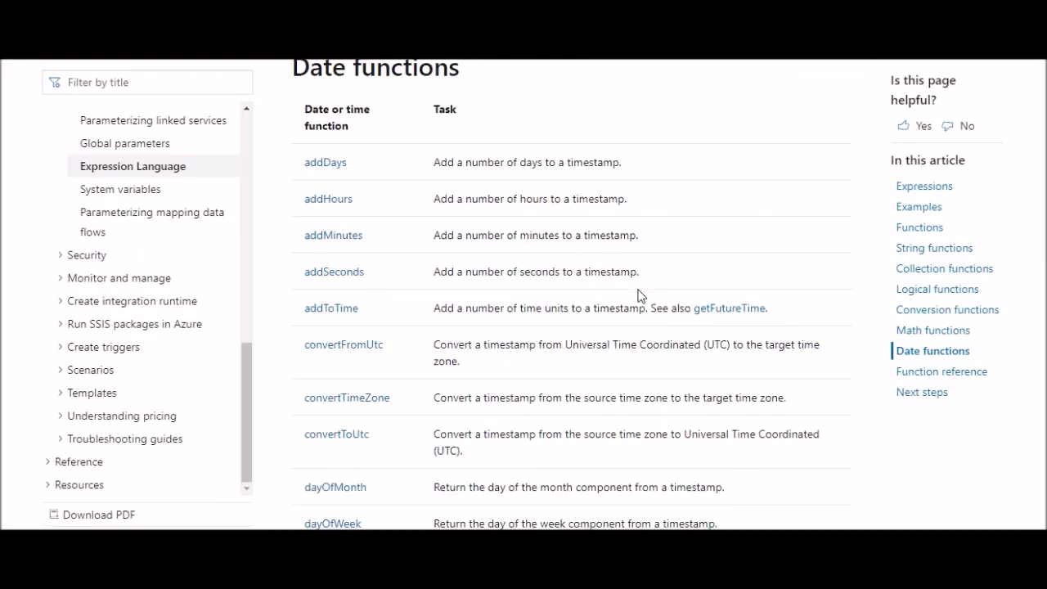
Scroll the Date functions table down to formatDateTime
{"action": "scroll", "scroll_direction": "down", "scroll_amount": 3}
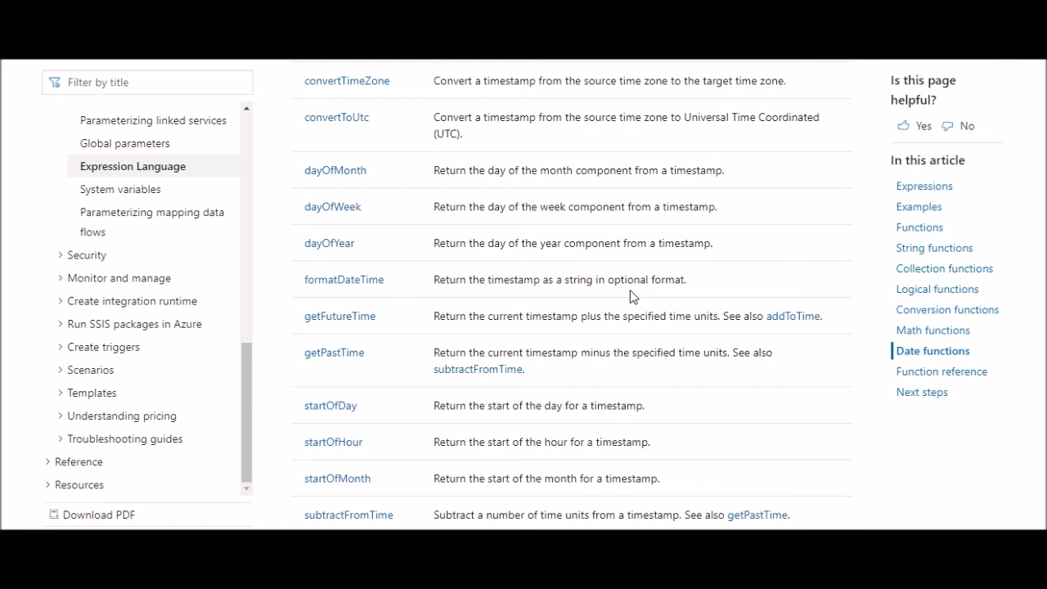
{"action": "mouse_move", "coordinate": [530, 308]}
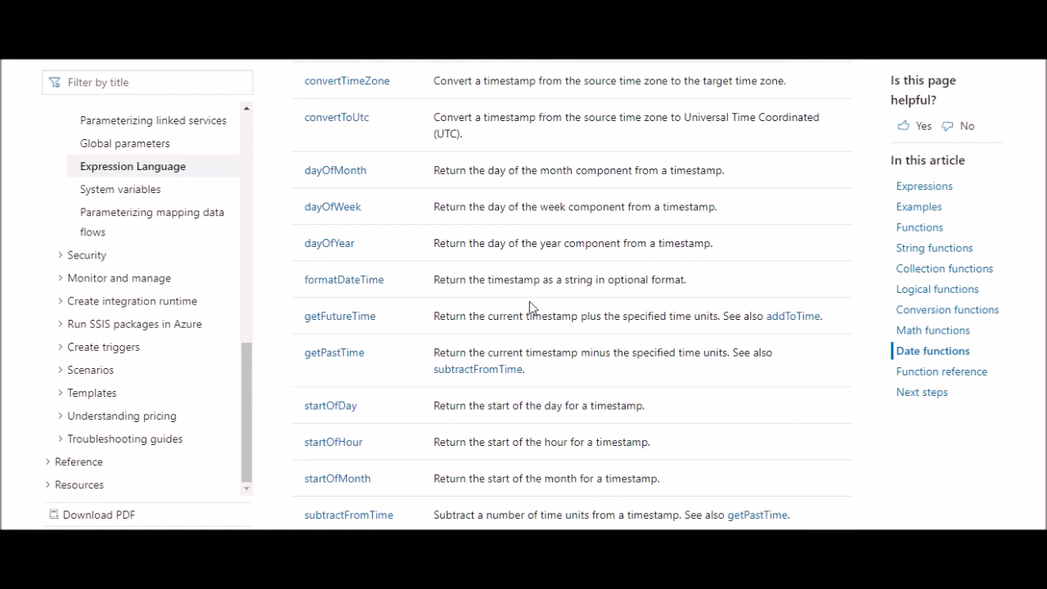